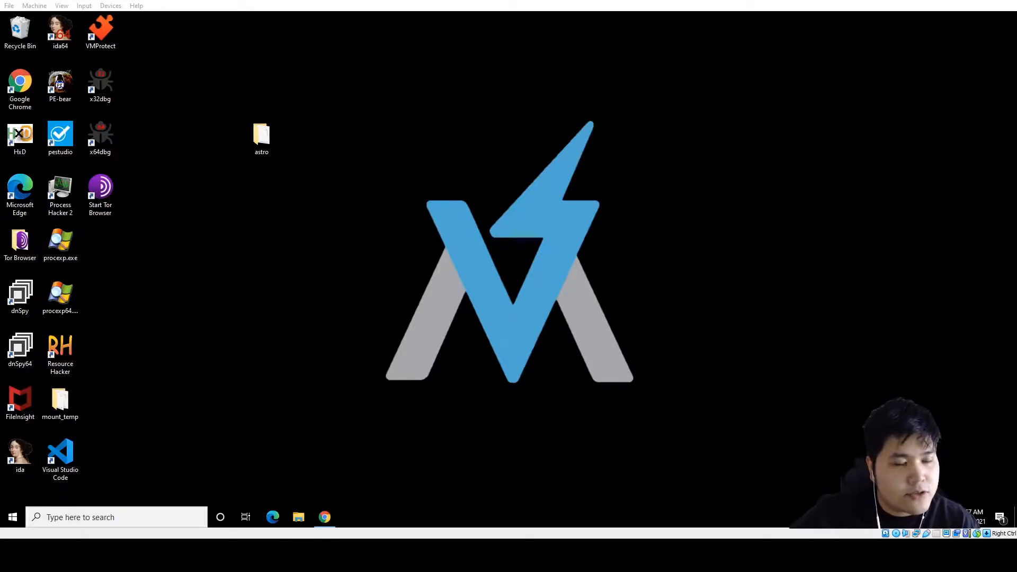
Open the astro folder and drag astrolocker.bin onto the pestudio shortcut to load it.
click(260, 137)
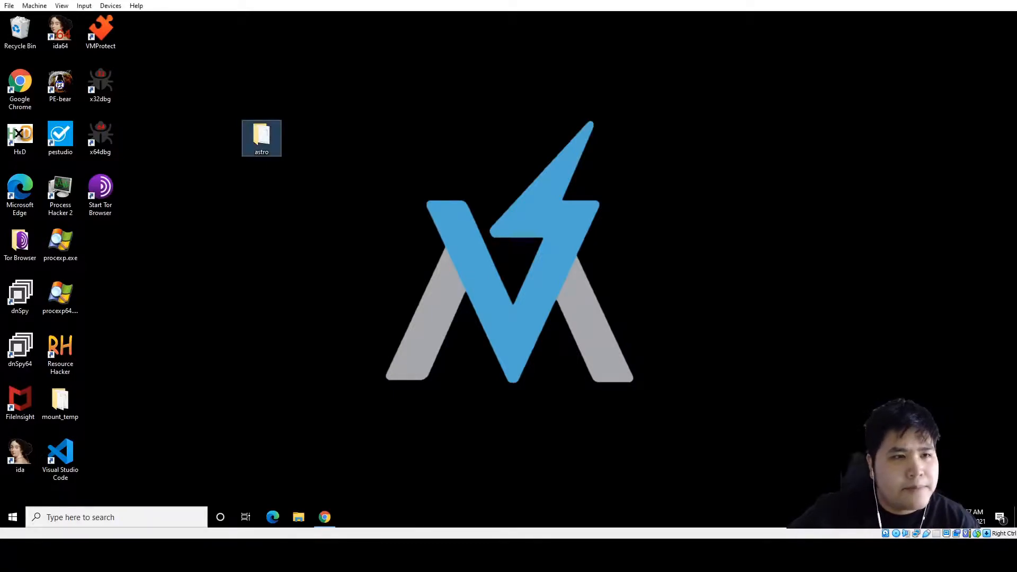
double_click(262, 134)
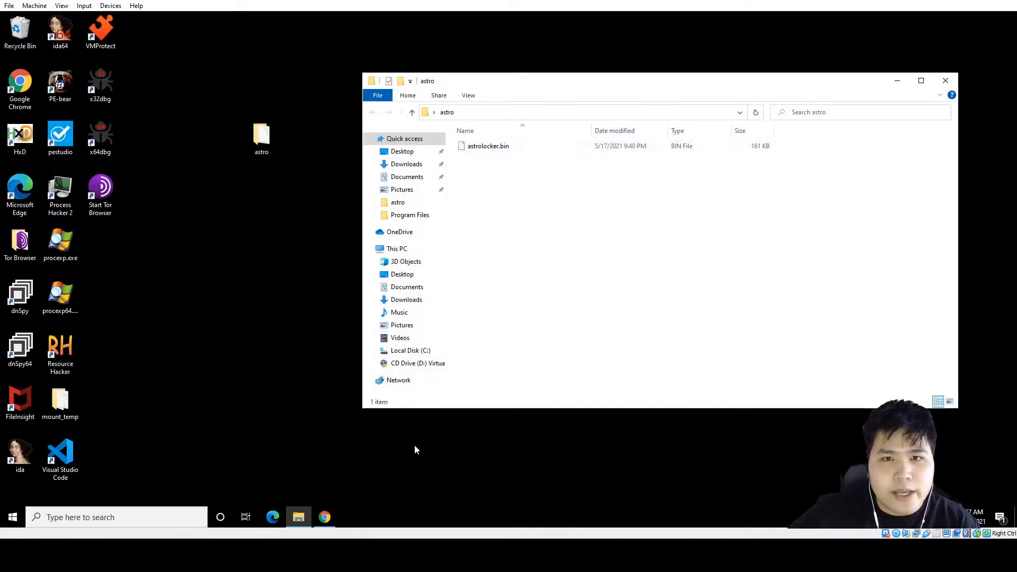
mouse_move(596, 224)
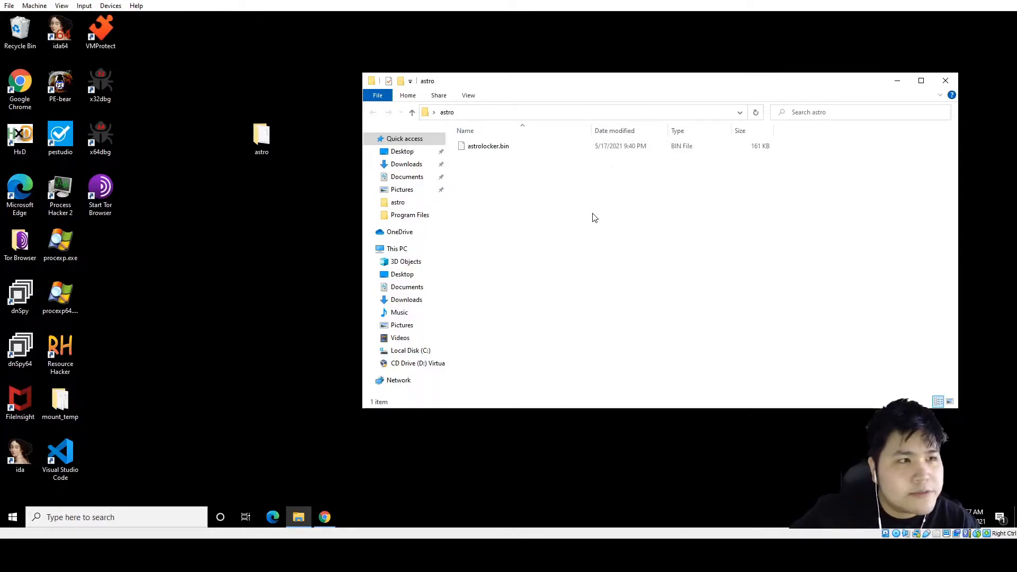
mouse_move(511, 196)
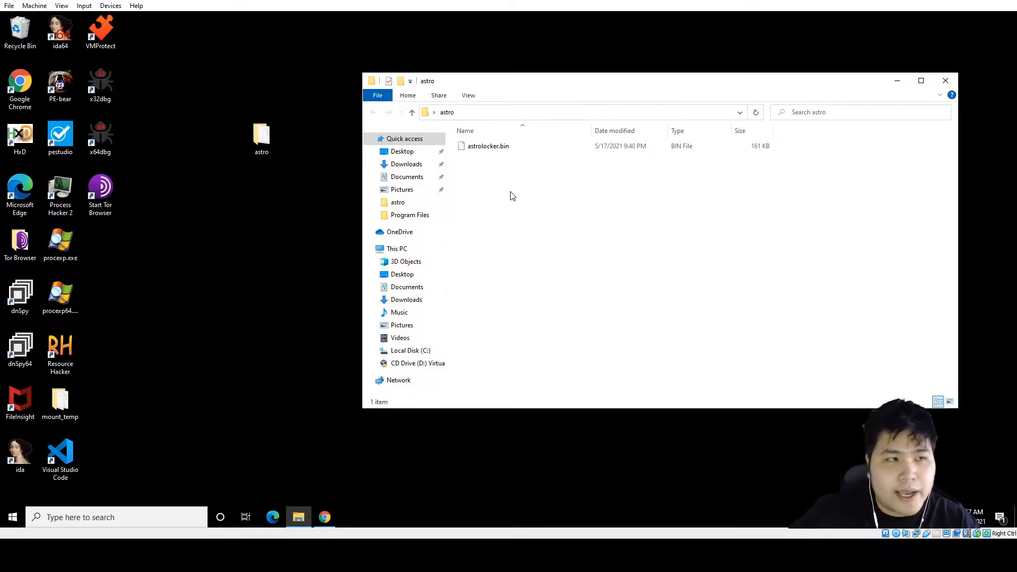
click(488, 145)
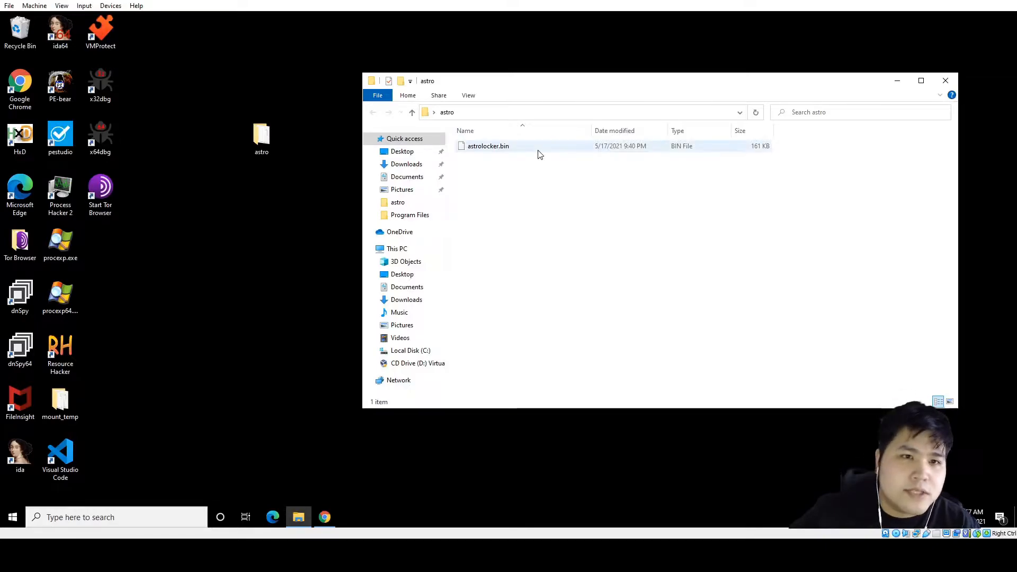
drag(488, 146, 232, 189)
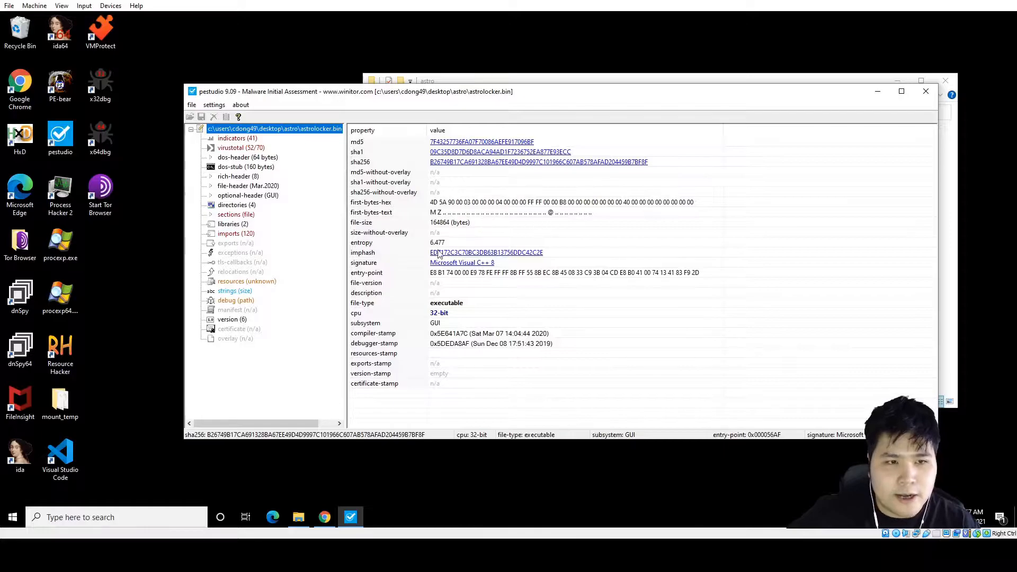
Check the overall entropy, the 52/70 VirusTotal detections, the file header and each section's entropy.
click(437, 242)
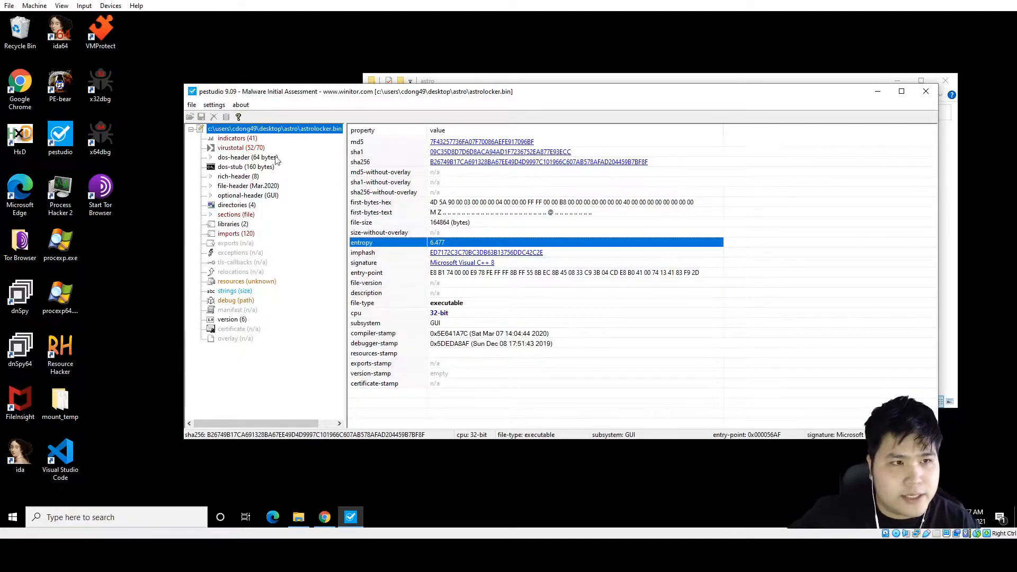
click(241, 147)
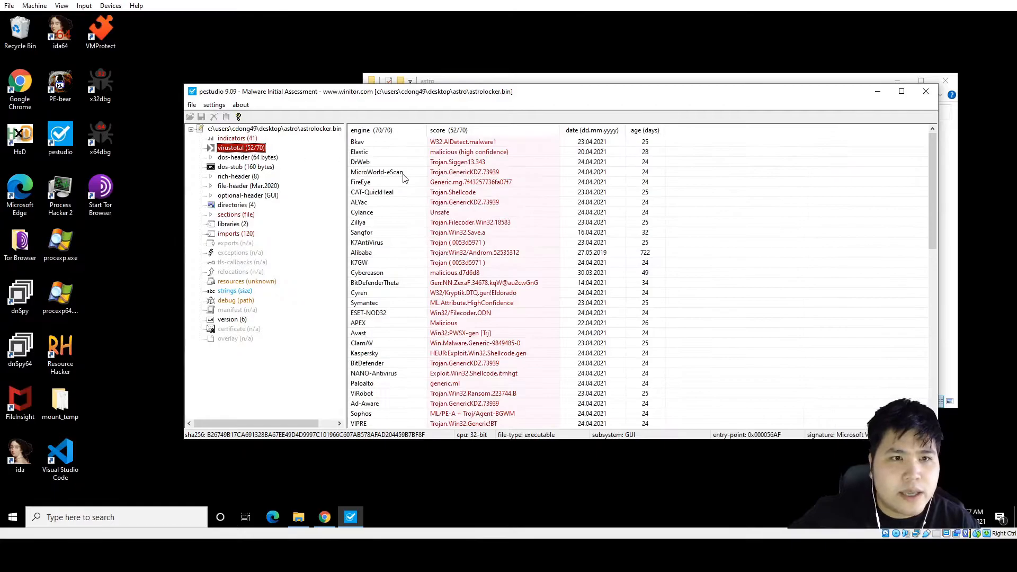
scroll(down, 3)
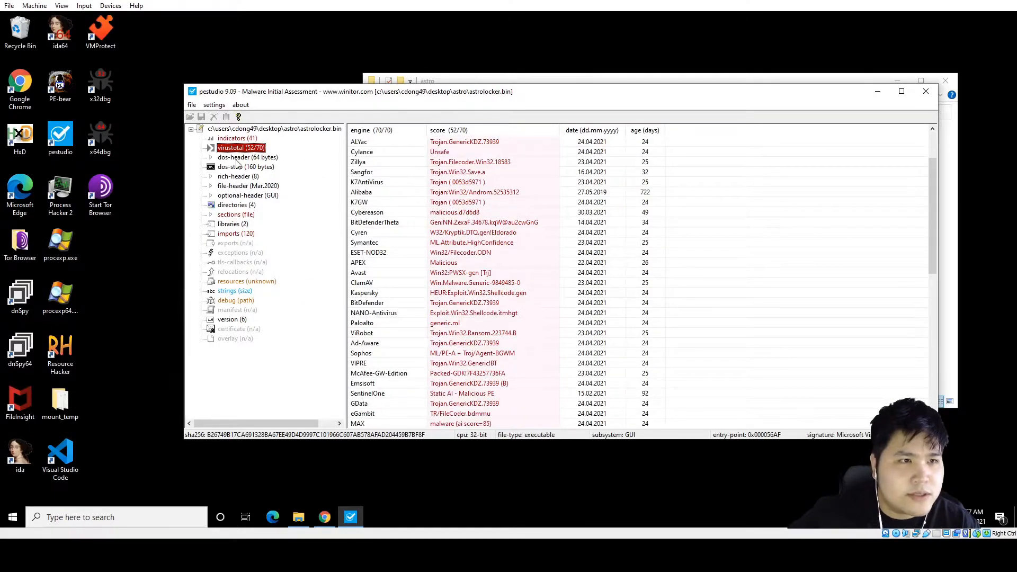
click(248, 186)
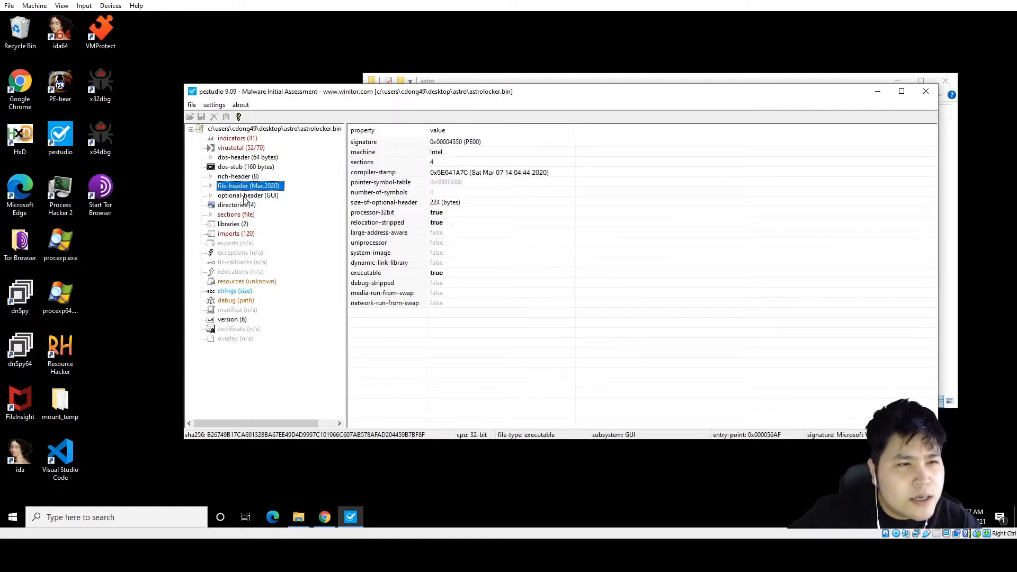
click(236, 214)
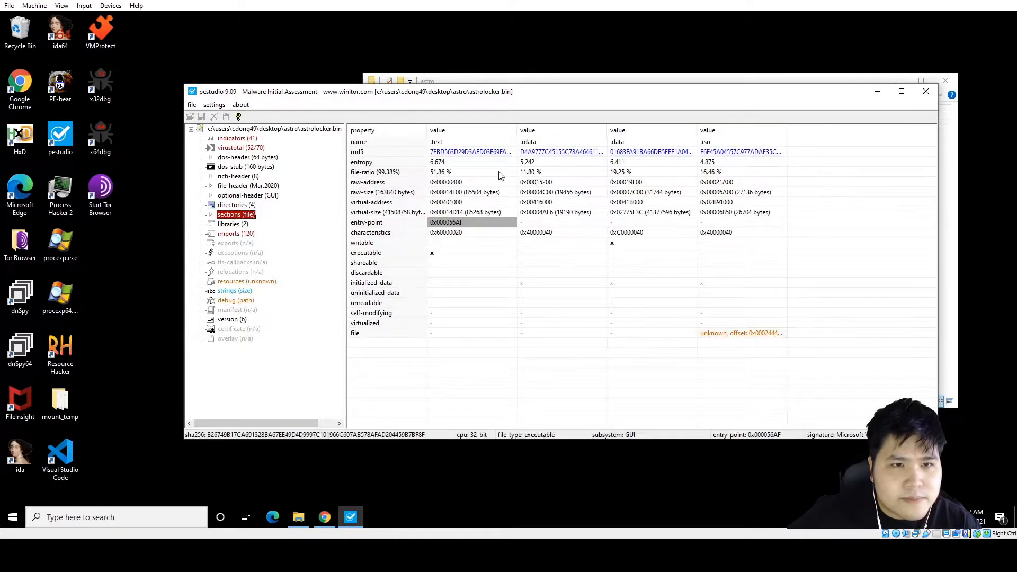
click(361, 161)
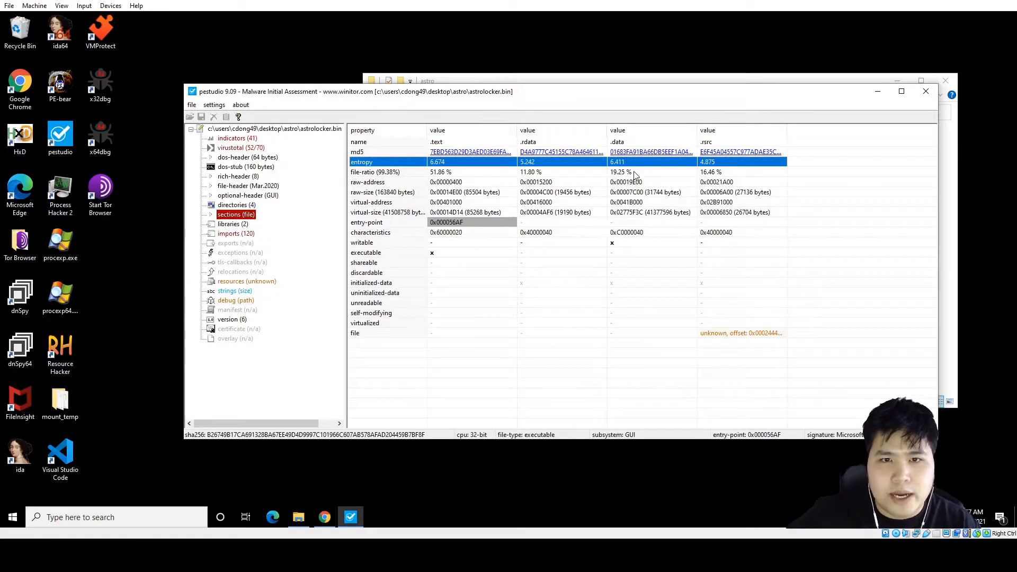
mouse_move(648, 180)
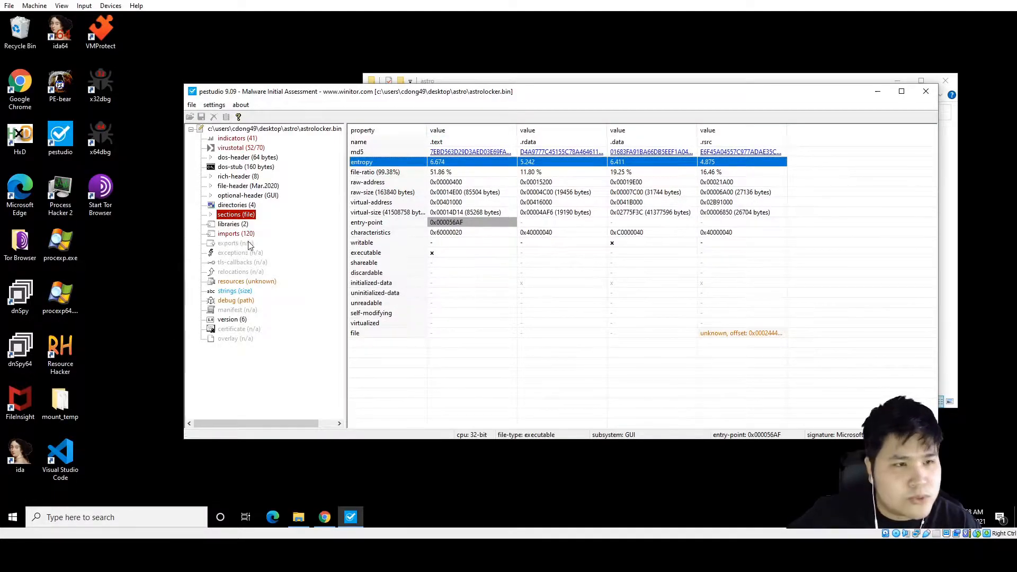
Review the imported functions, the imported libraries and whether the file has relocations.
click(236, 233)
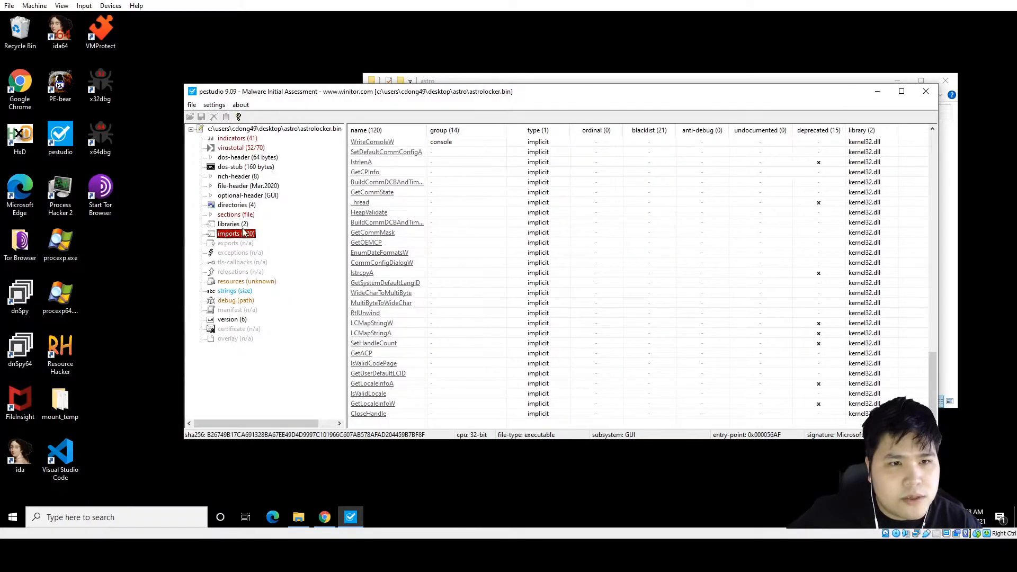
click(232, 224)
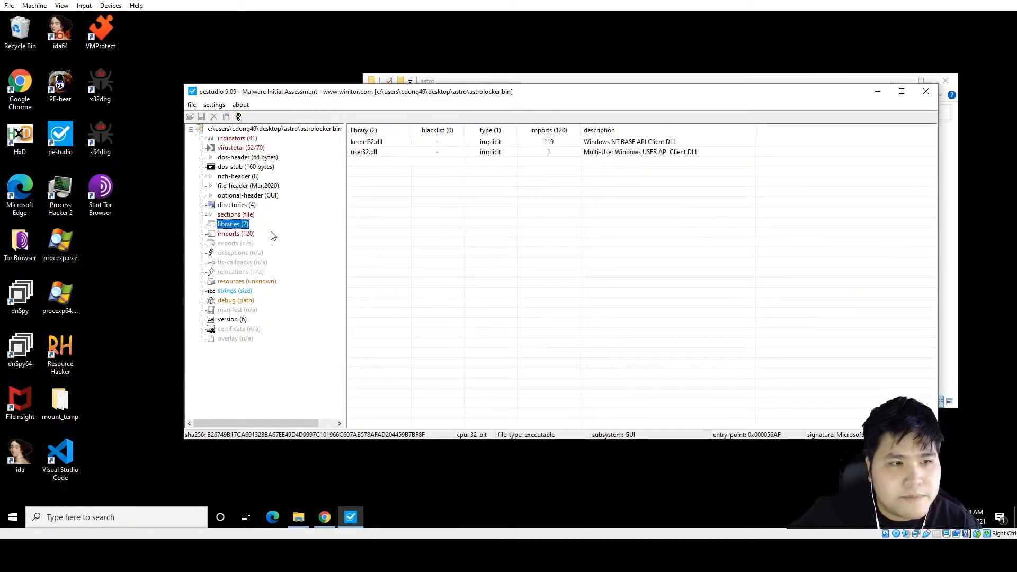
click(241, 271)
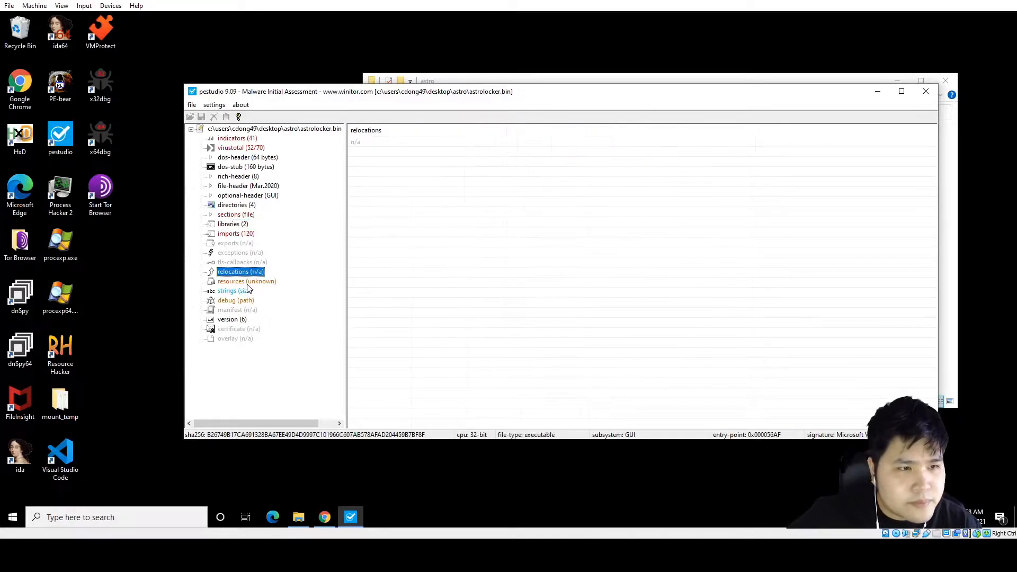
Browse the 1,149 extracted strings, marking a gibberish-looking one, and view the debug path info.
click(227, 290)
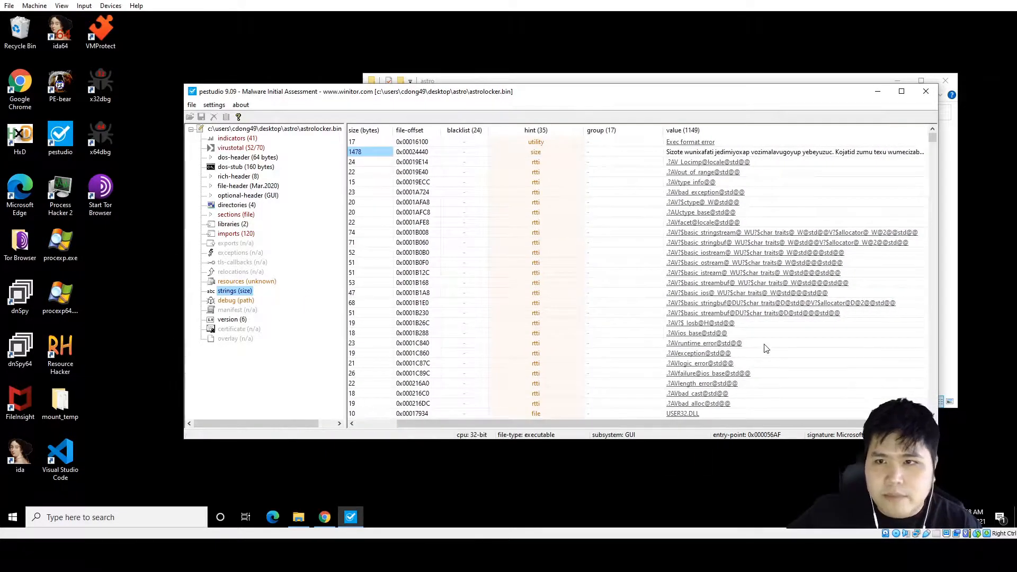
scroll(down, 3)
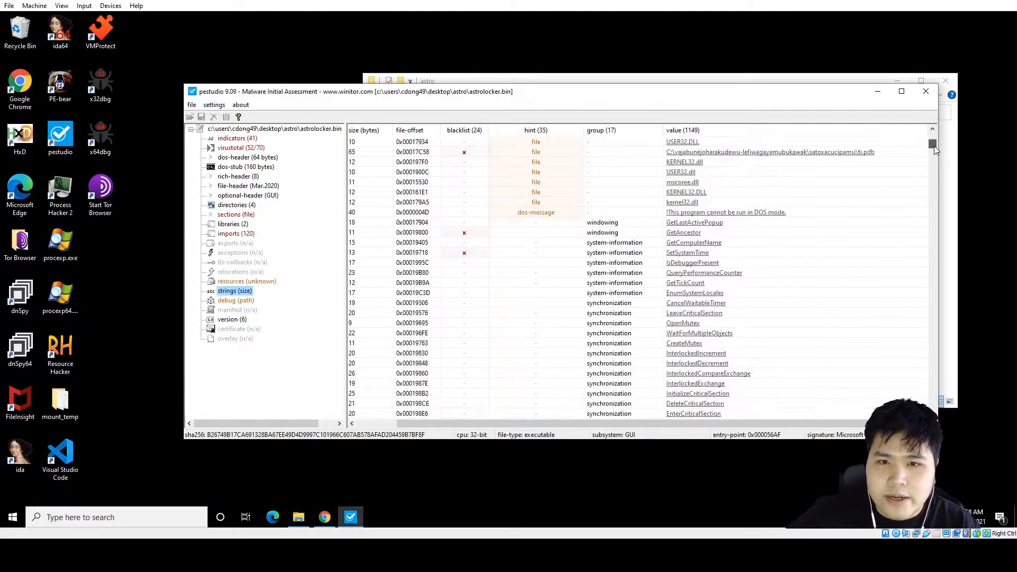
scroll(down, 3)
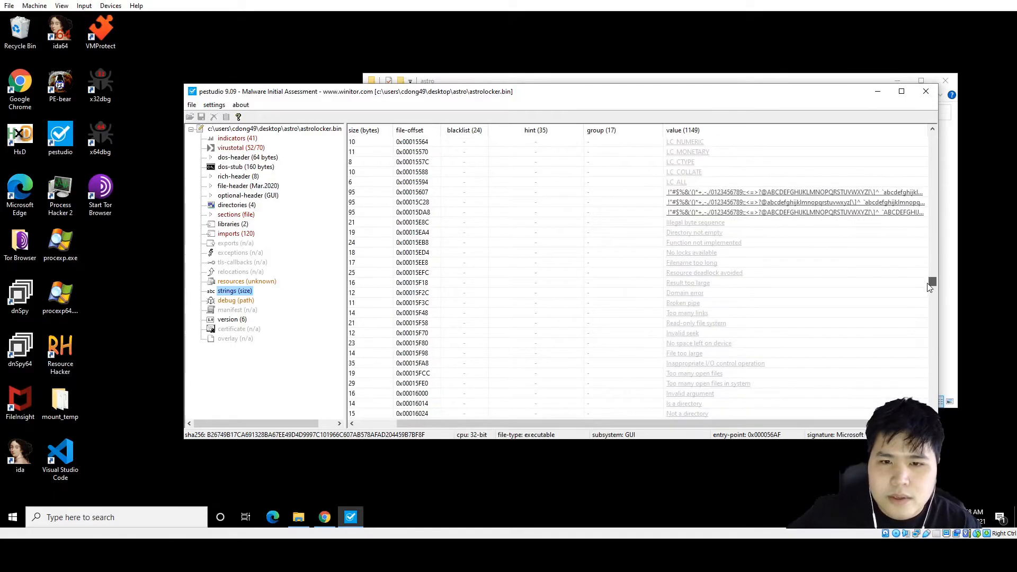
scroll(down, 3)
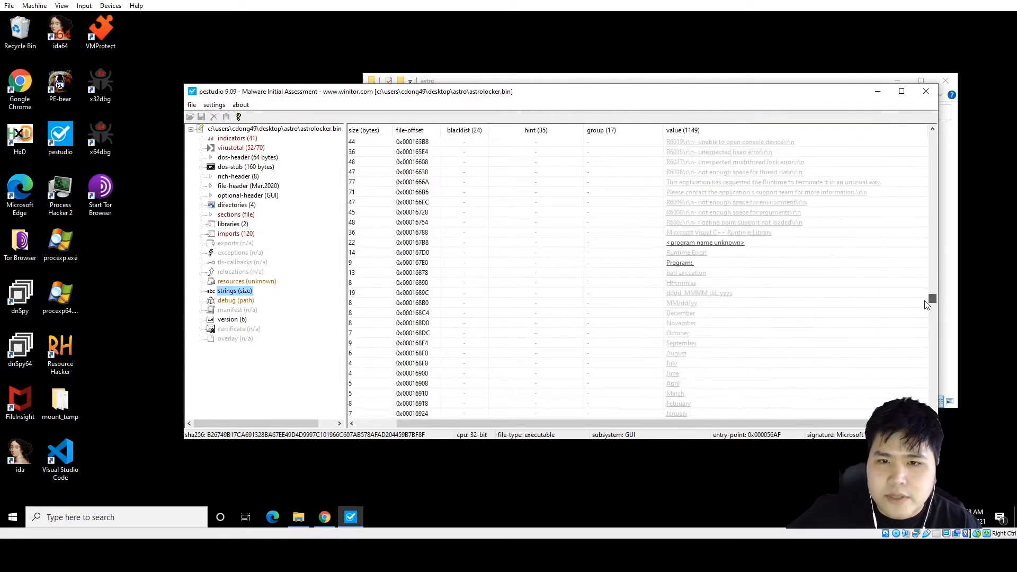
scroll(down, 3)
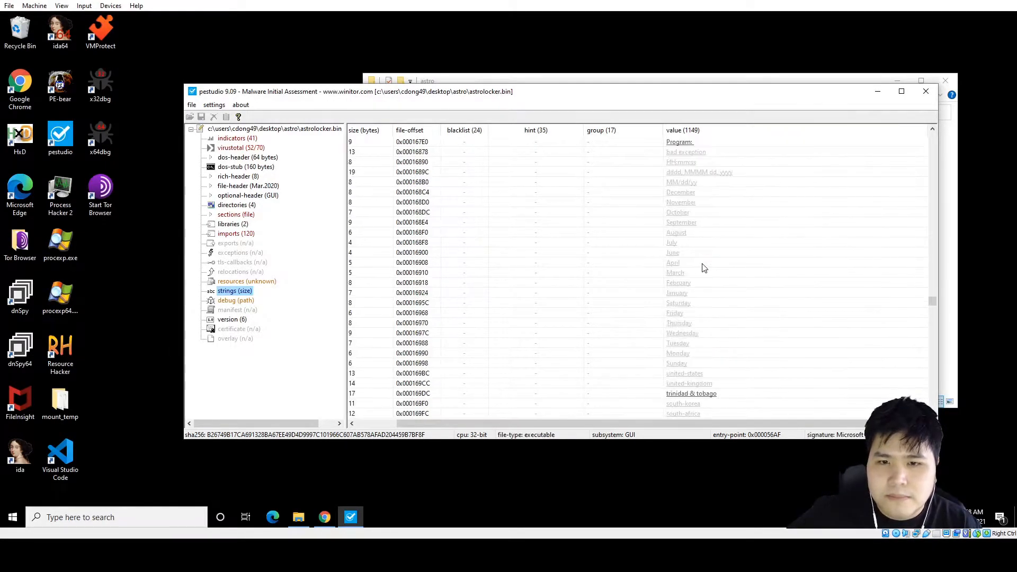
scroll(down, 3)
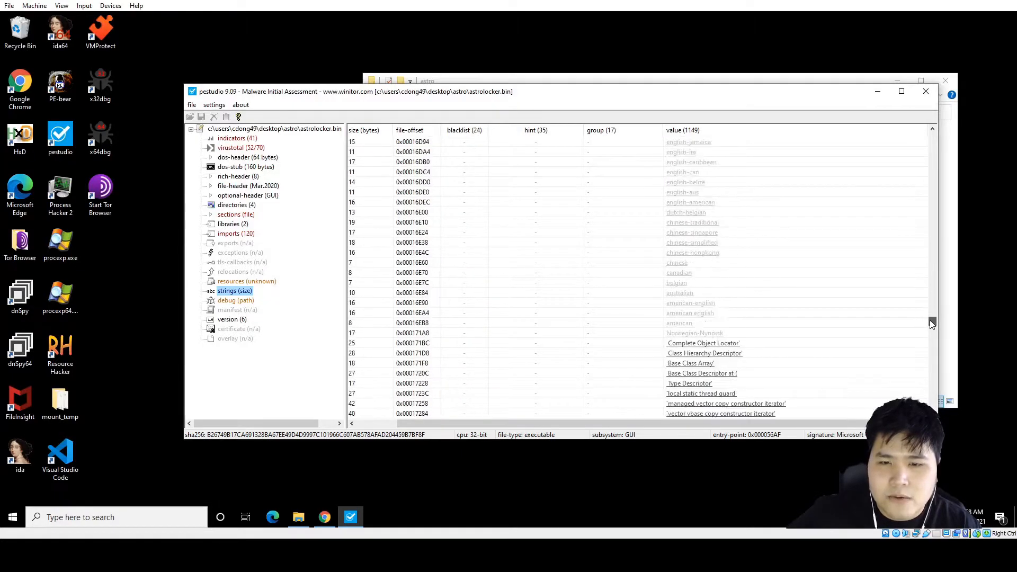
scroll(down, 3)
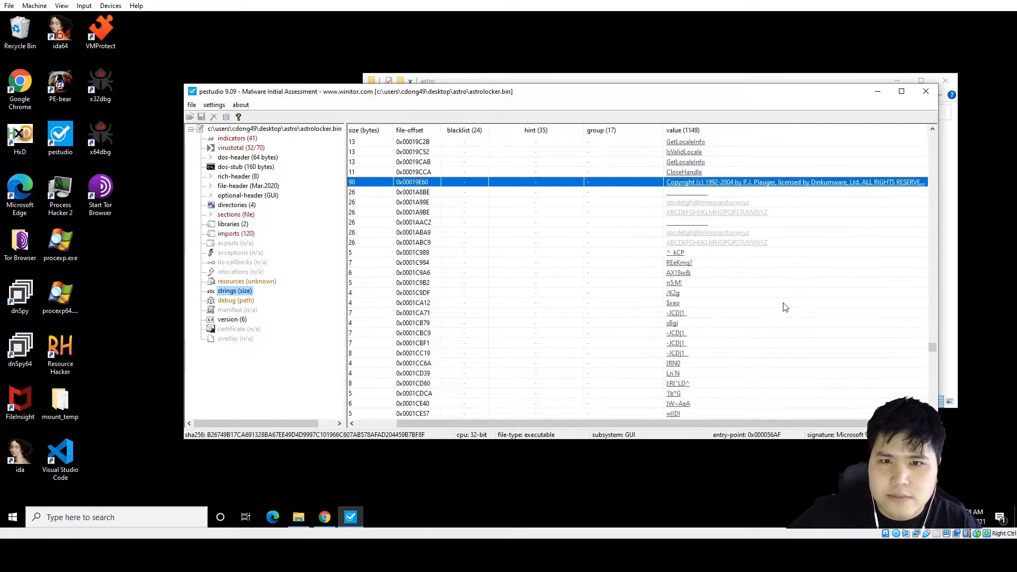
scroll(down, 3)
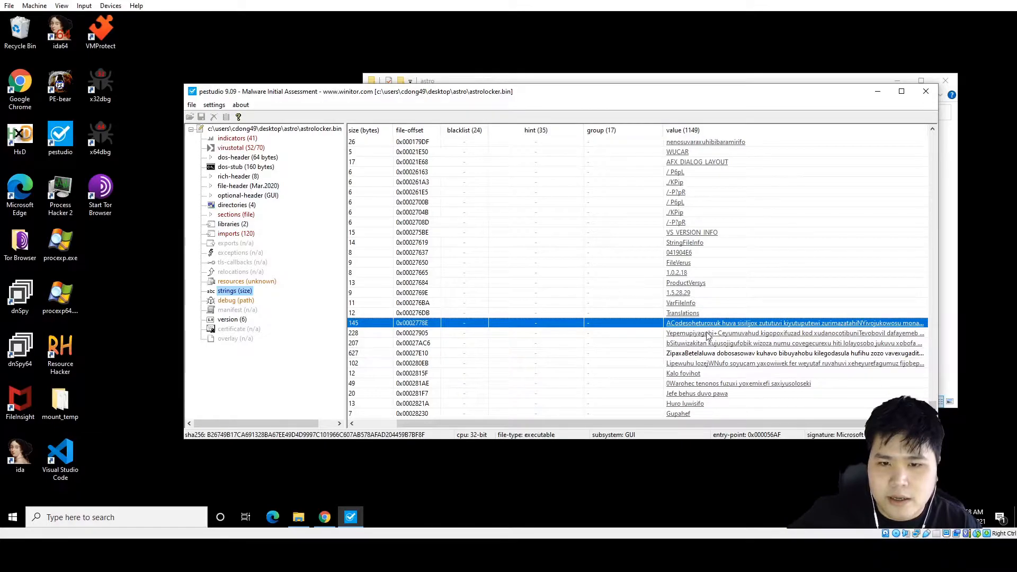
click(738, 382)
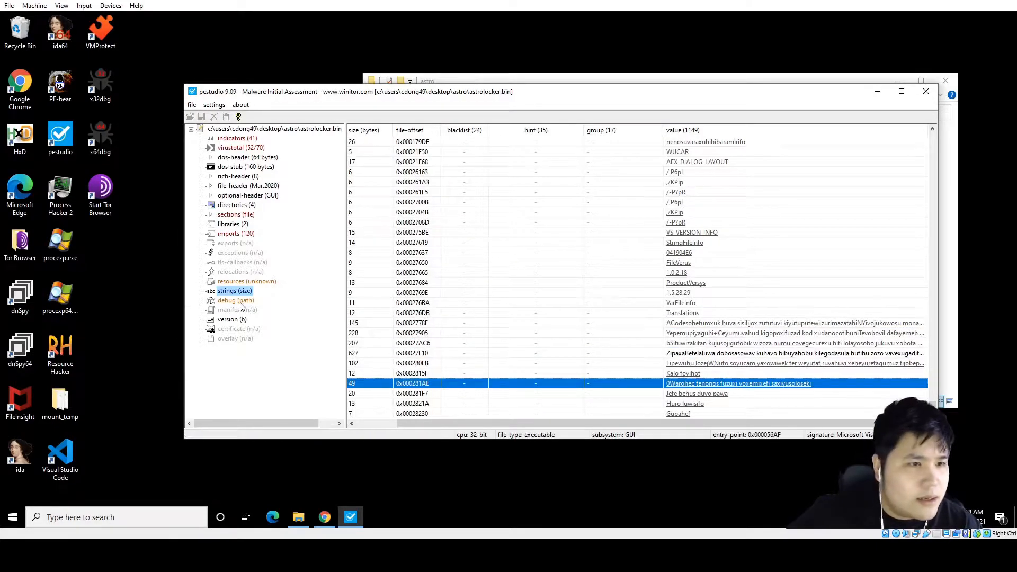
click(238, 328)
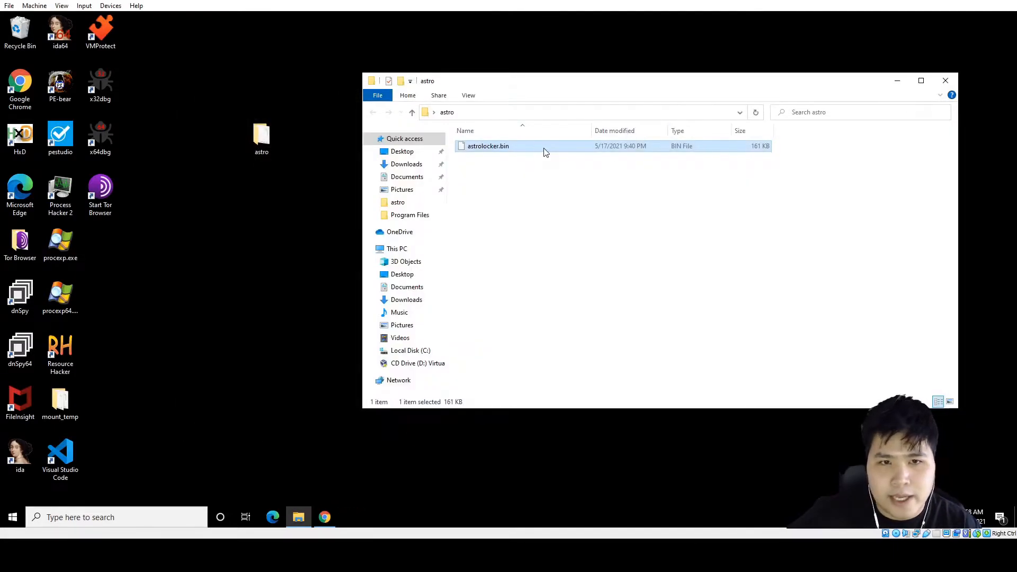
Load astrolocker.bin into IDA Pro as a Portable executable and let it analyse.
double_click(487, 146)
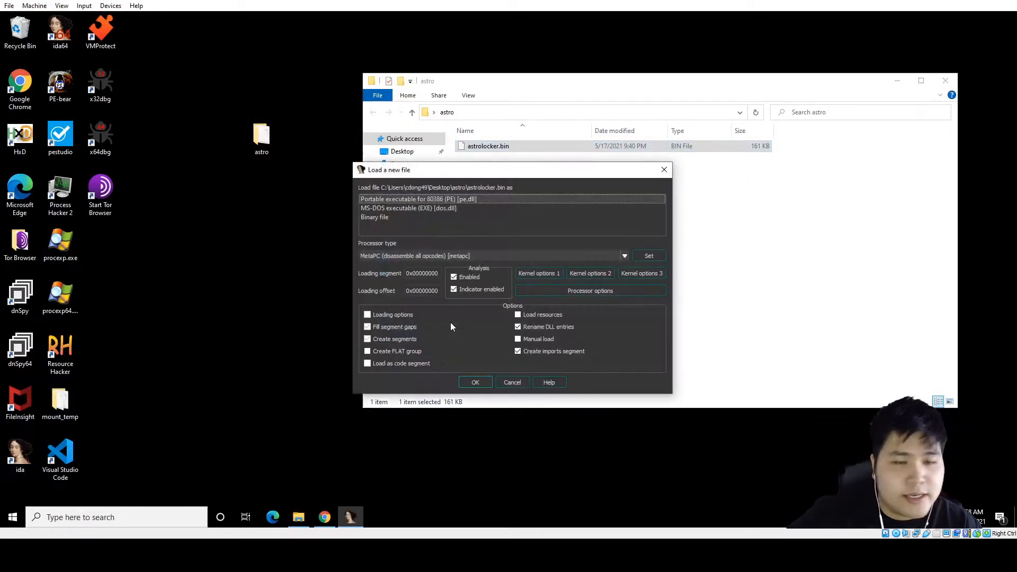
click(475, 382)
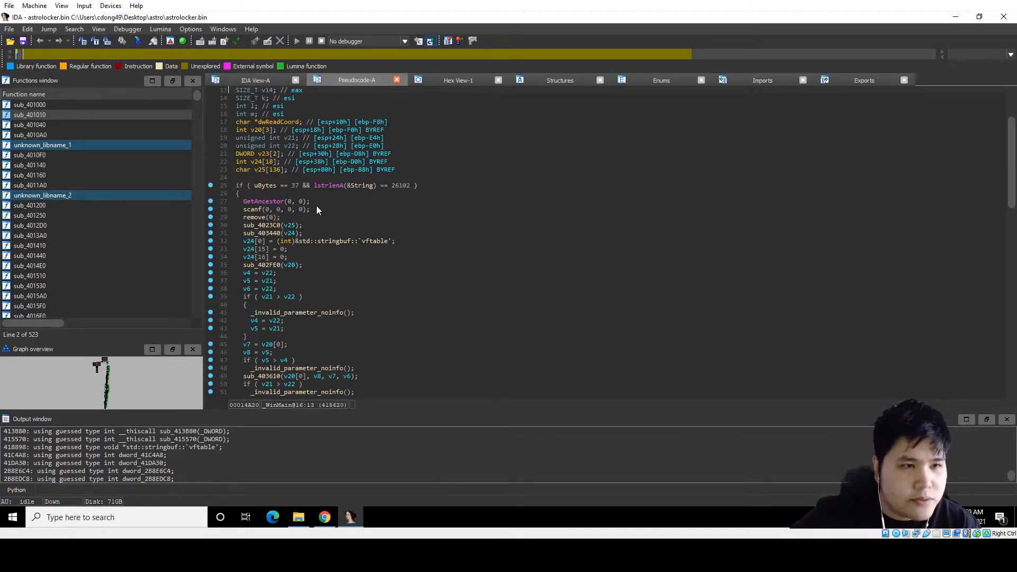
click(273, 209)
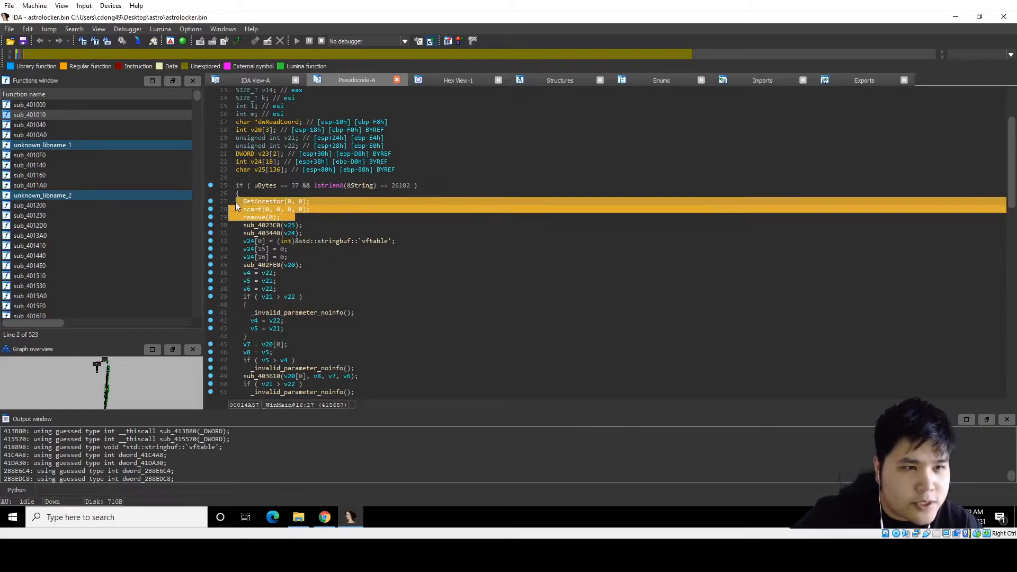
click(278, 216)
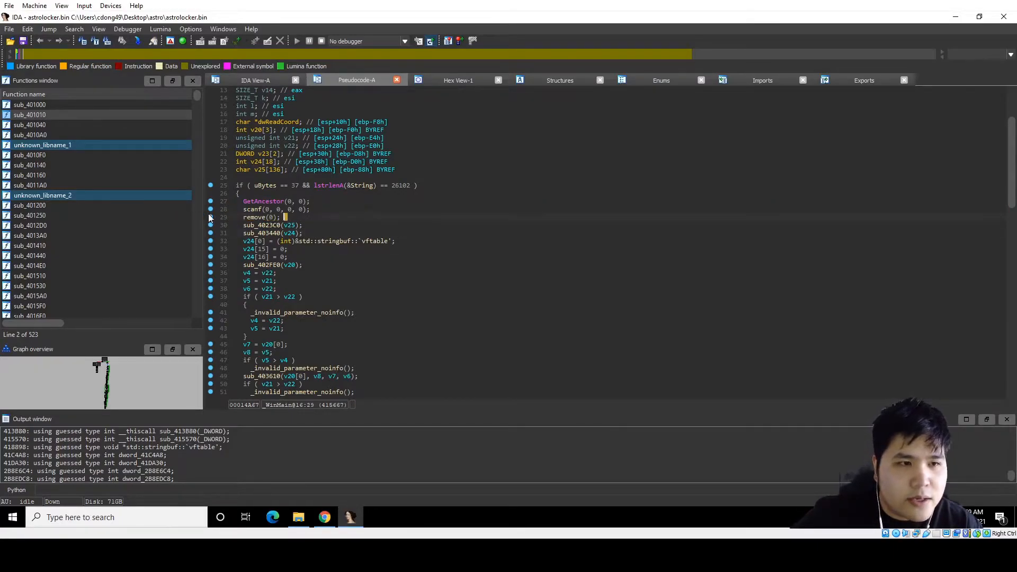
mouse_move(264, 202)
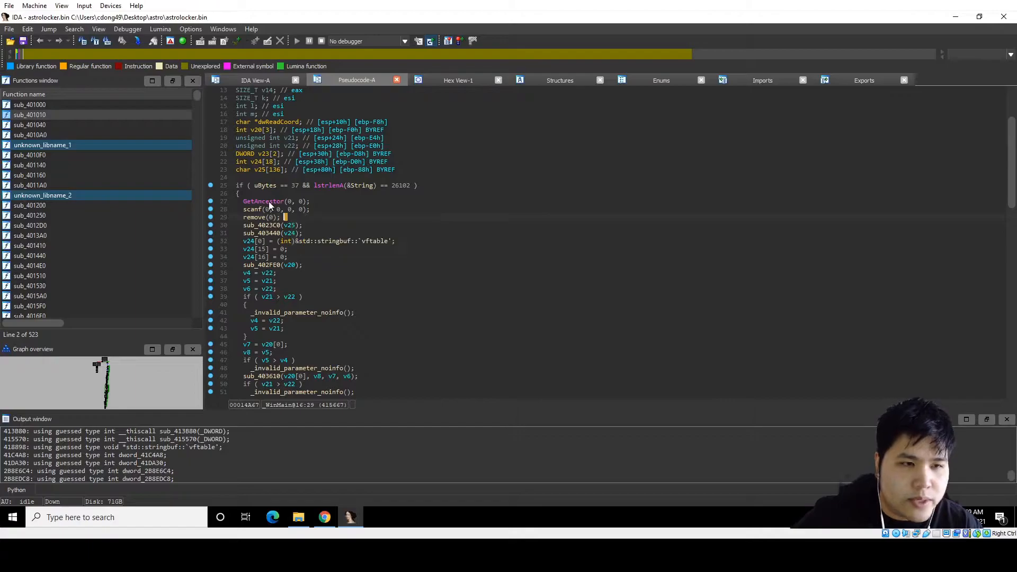
mouse_move(253, 209)
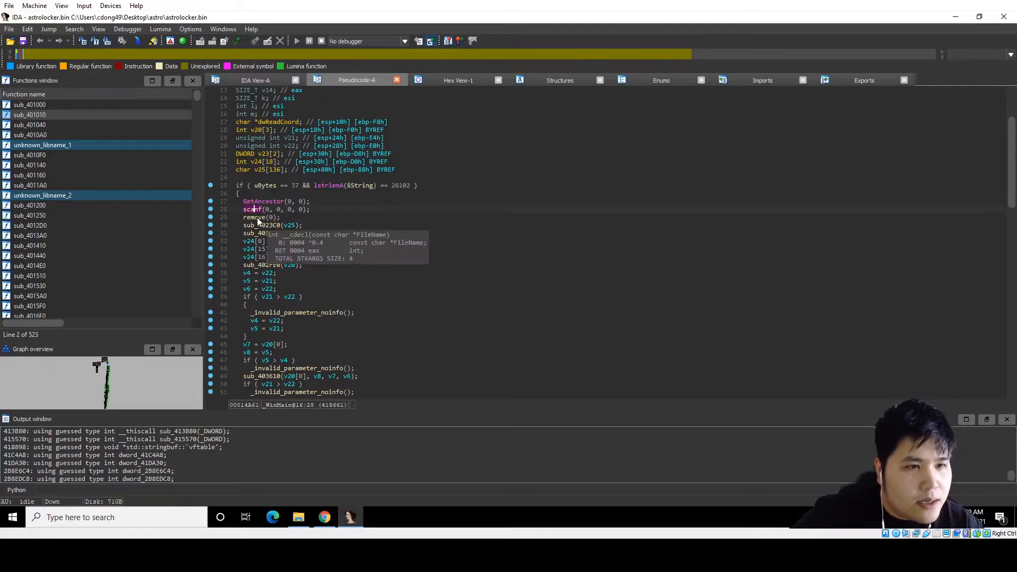
scroll(down, 3)
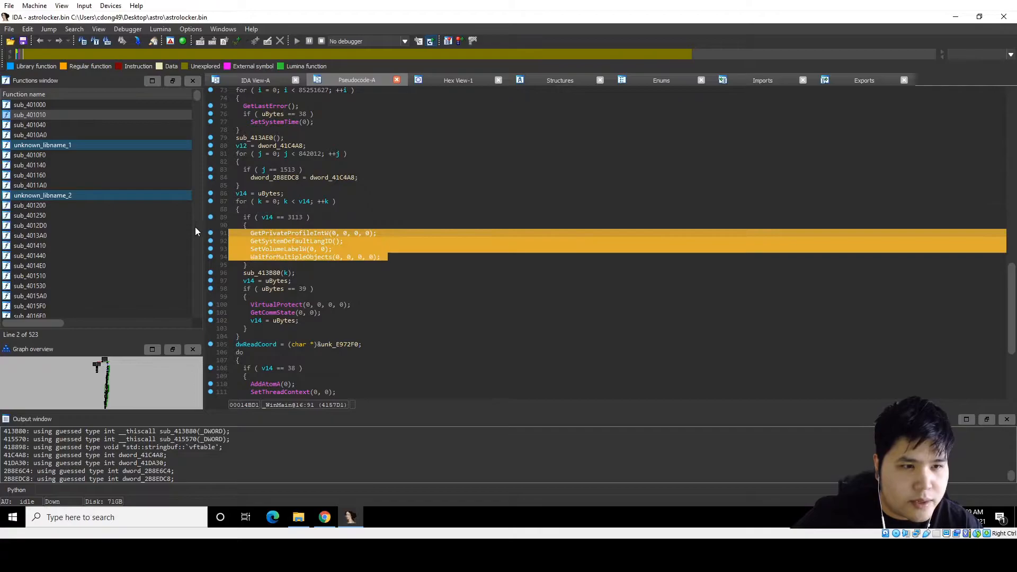
click(291, 257)
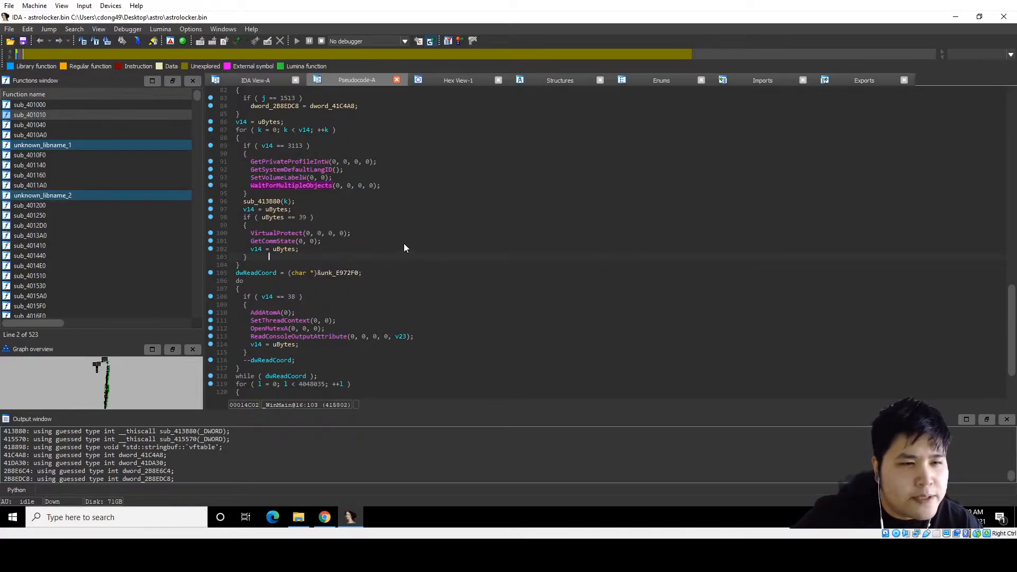
scroll(down, 3)
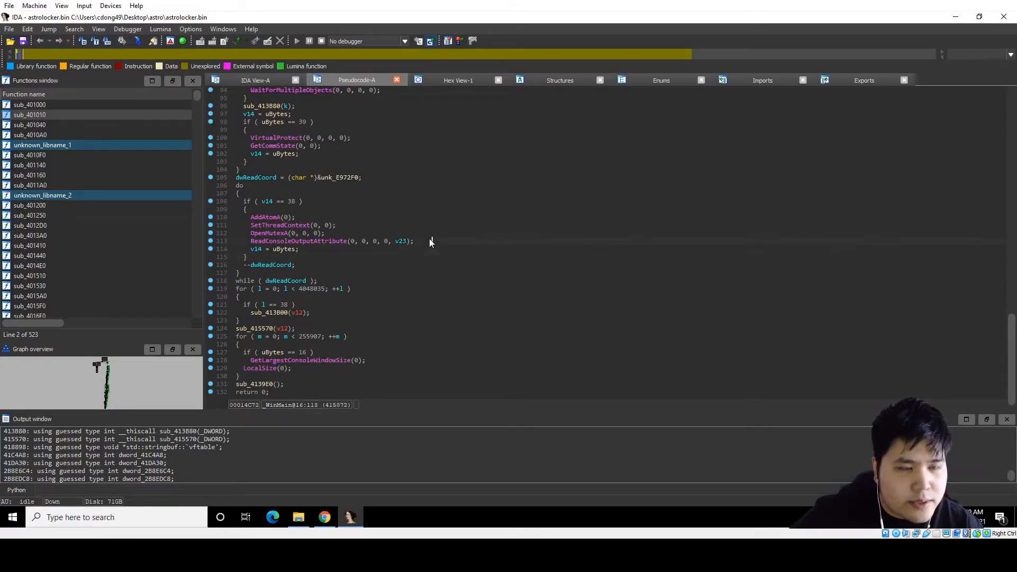
click(292, 224)
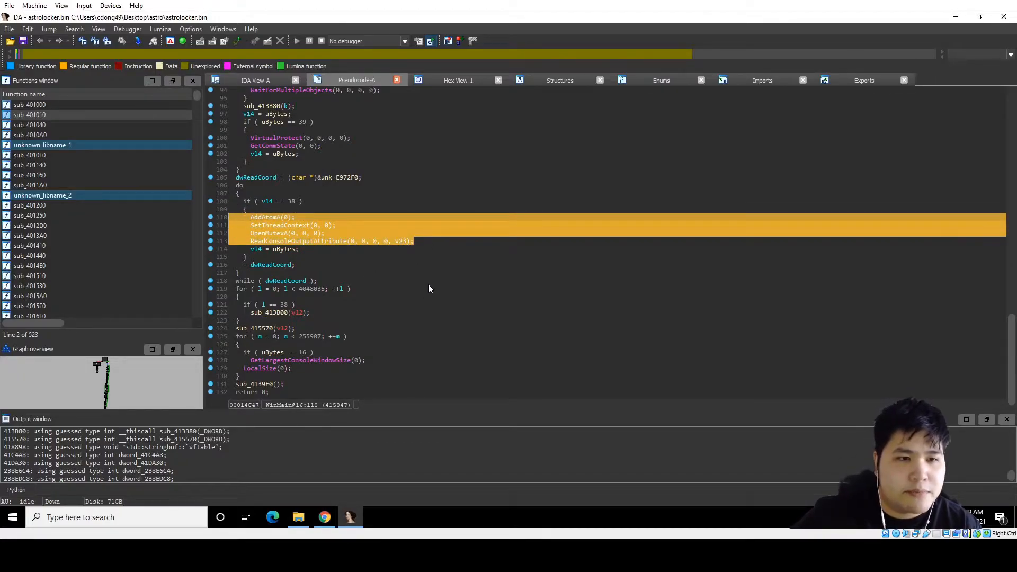
mouse_move(423, 263)
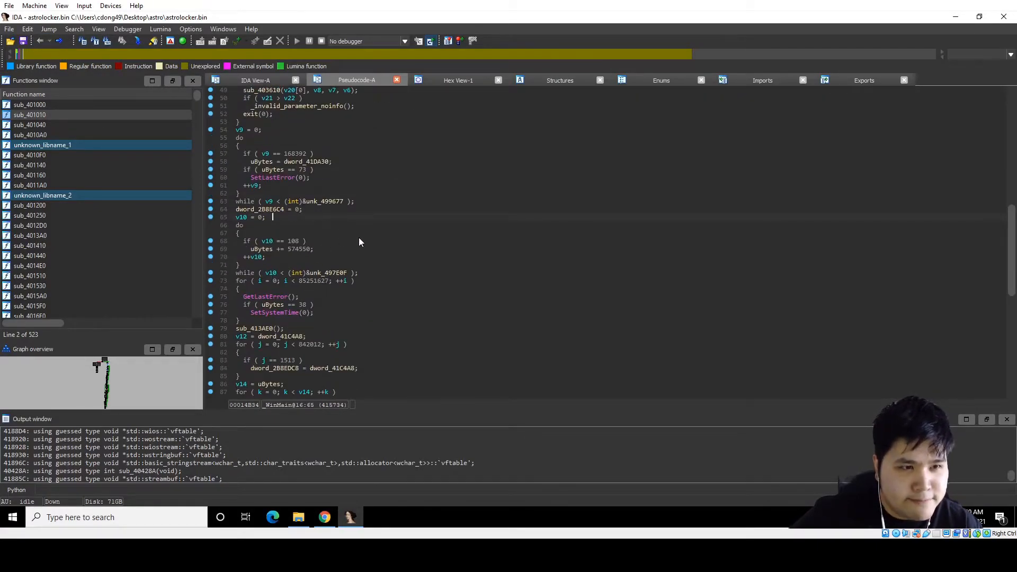
double_click(259, 329)
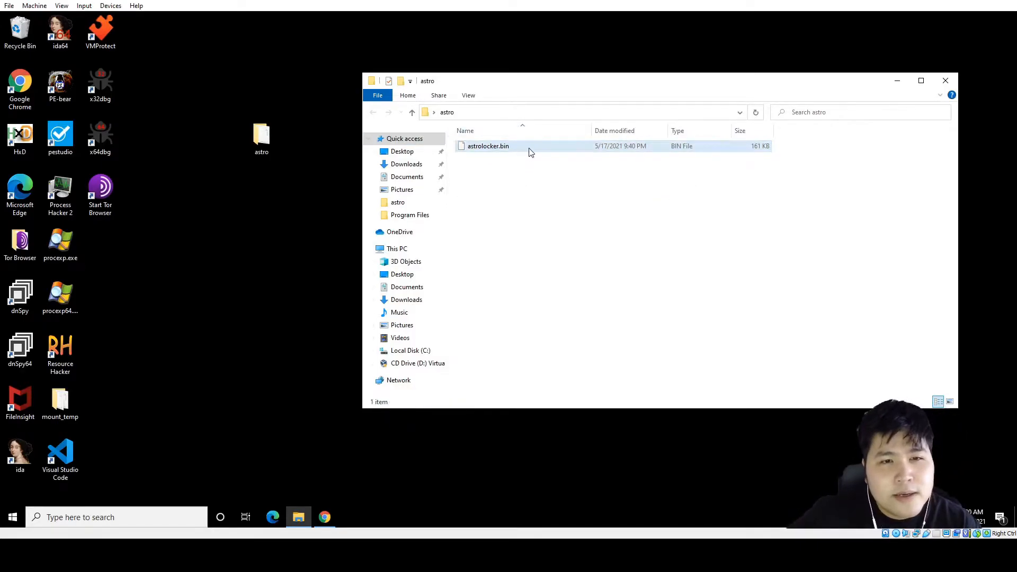
Select astrolocker.bin in the astro folder for debugging.
click(487, 146)
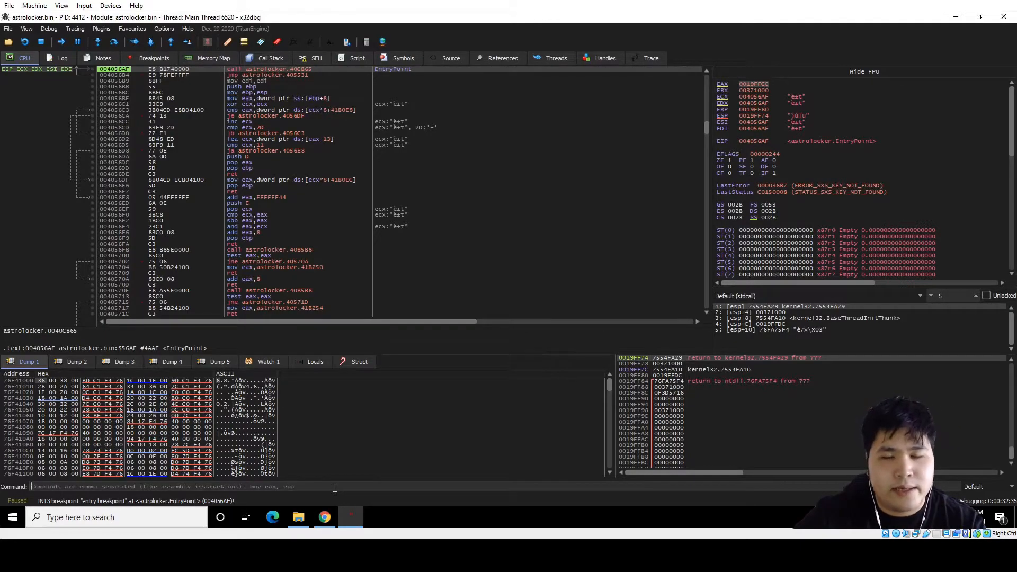
Set breakpoints on VirtualProtect and a Crea... API via the command bar (bp VirtualProtect).
text(bp)
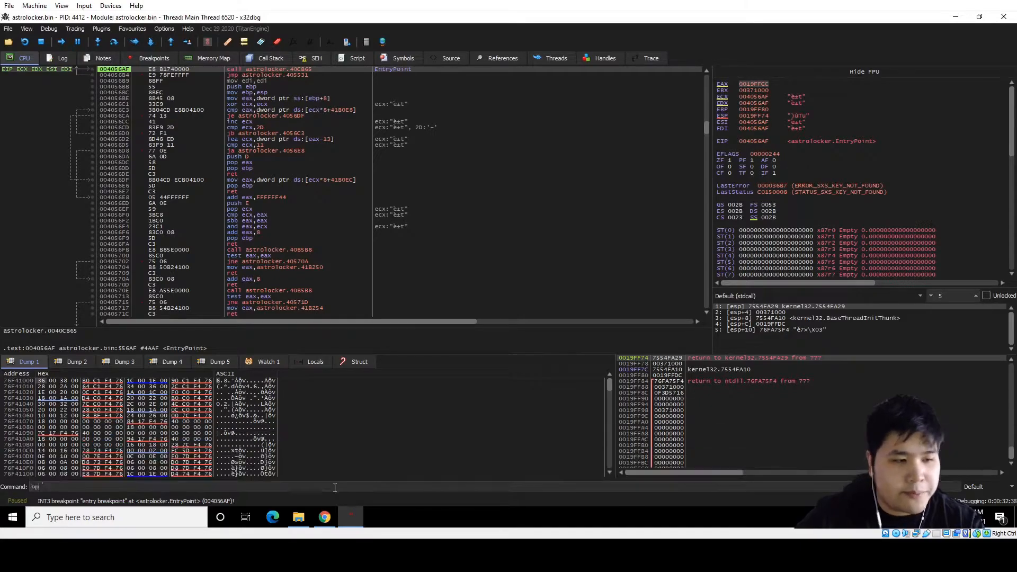
text(Virtual)
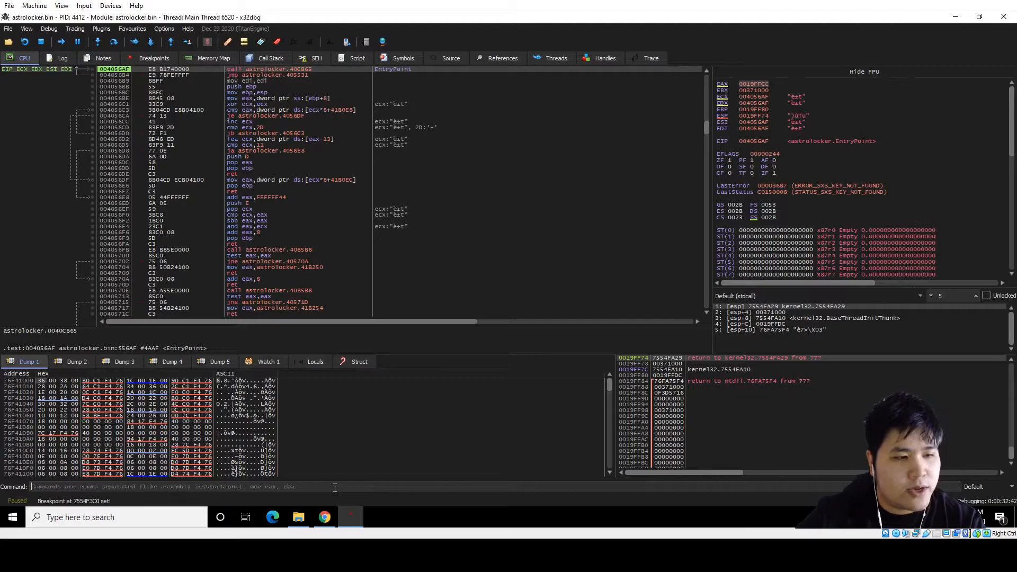
text(bp VirtualP)
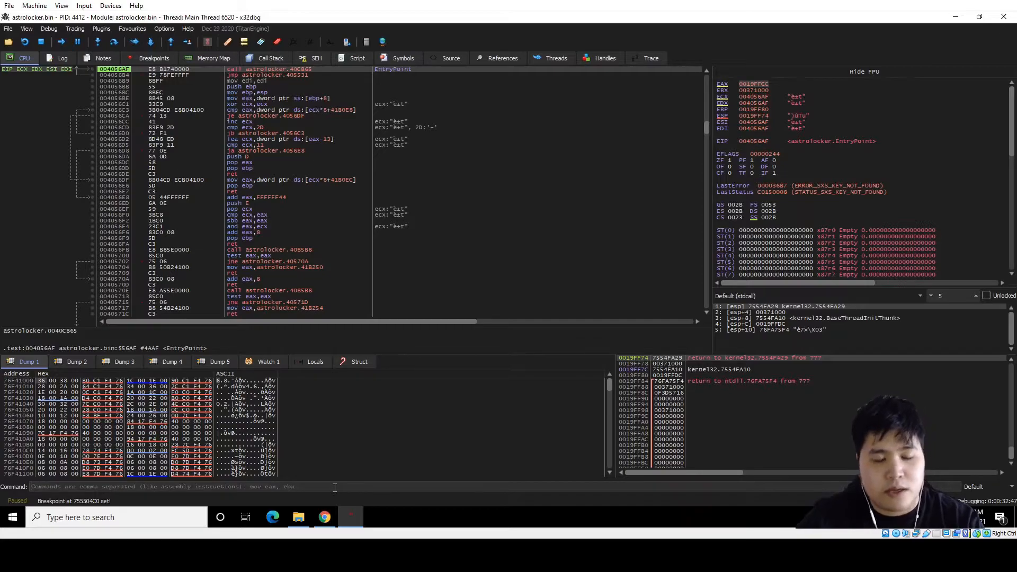
text(bp)
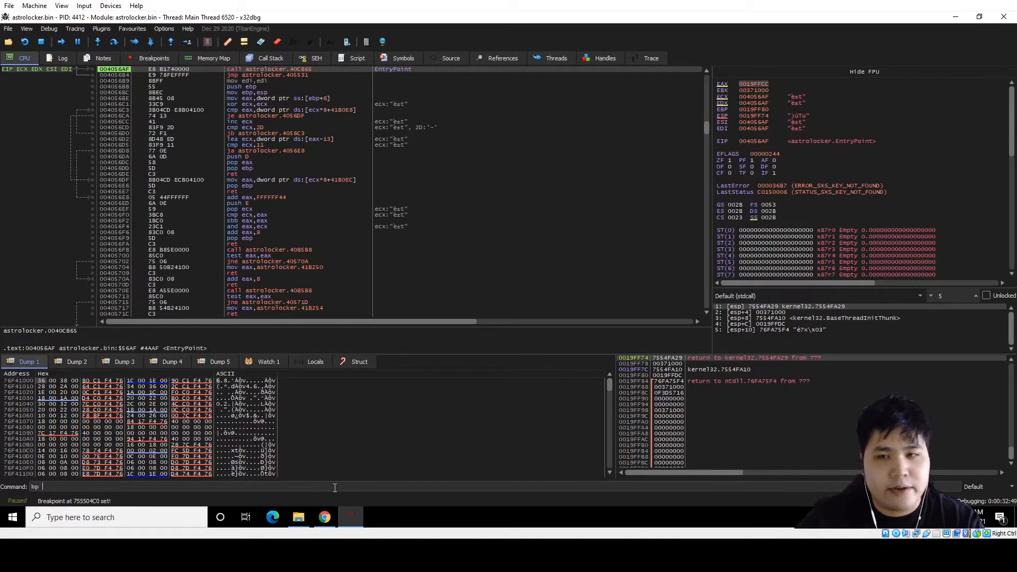
text(Crea)
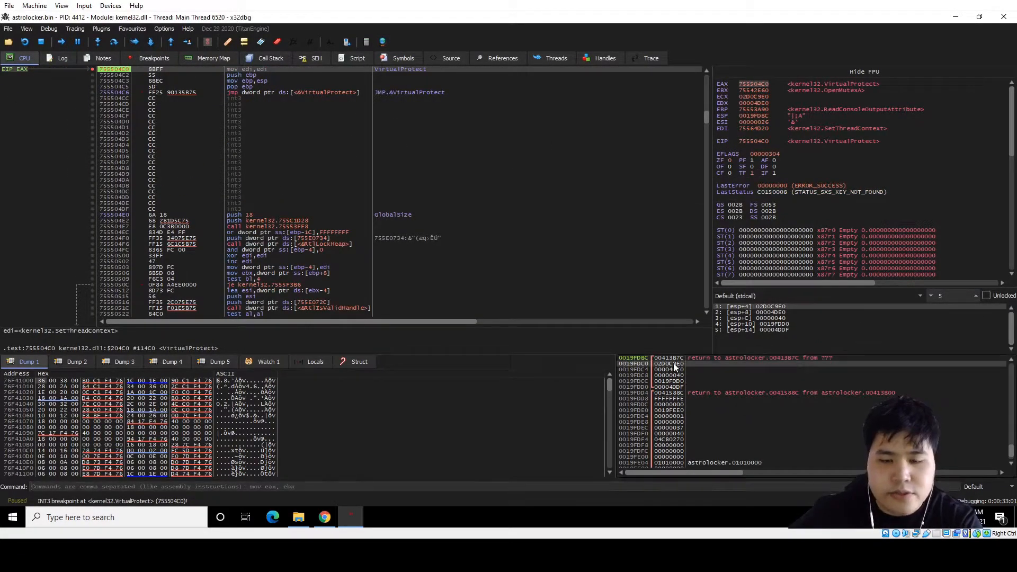
Run back into astrolocker's own code and step over to the call edi resolving to LocalSize.
right_click(674, 364)
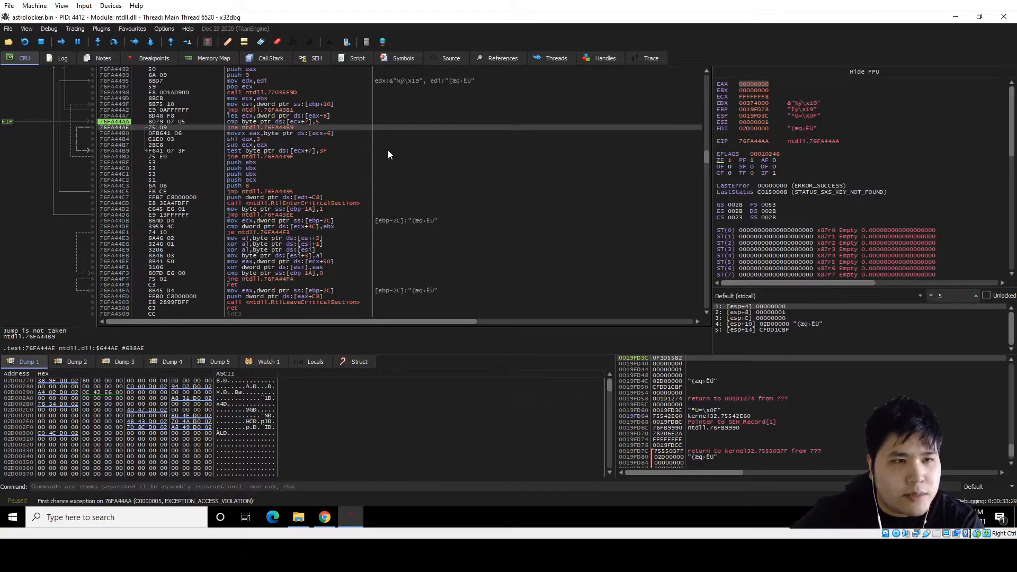
mouse_move(221, 165)
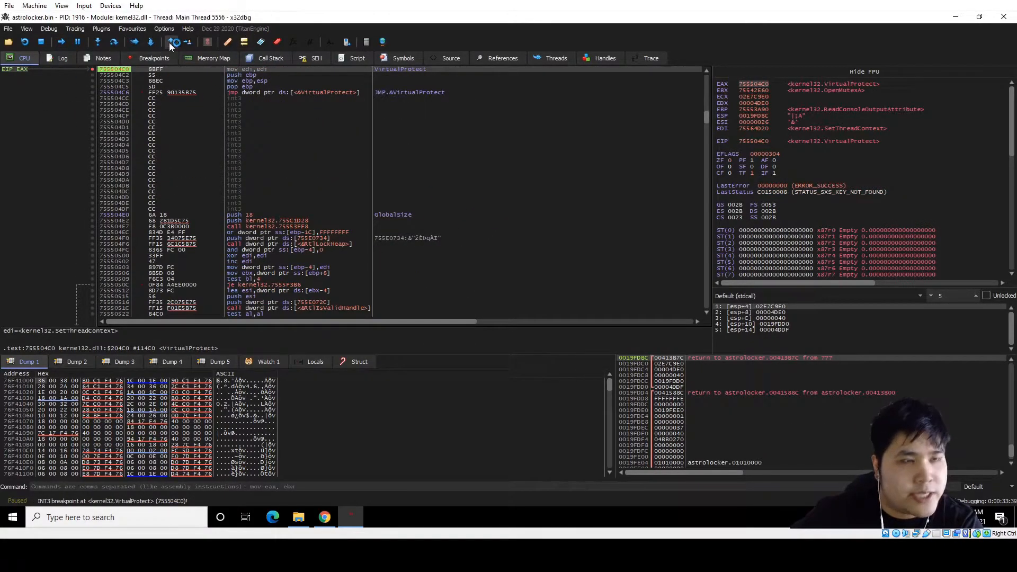
click(174, 41)
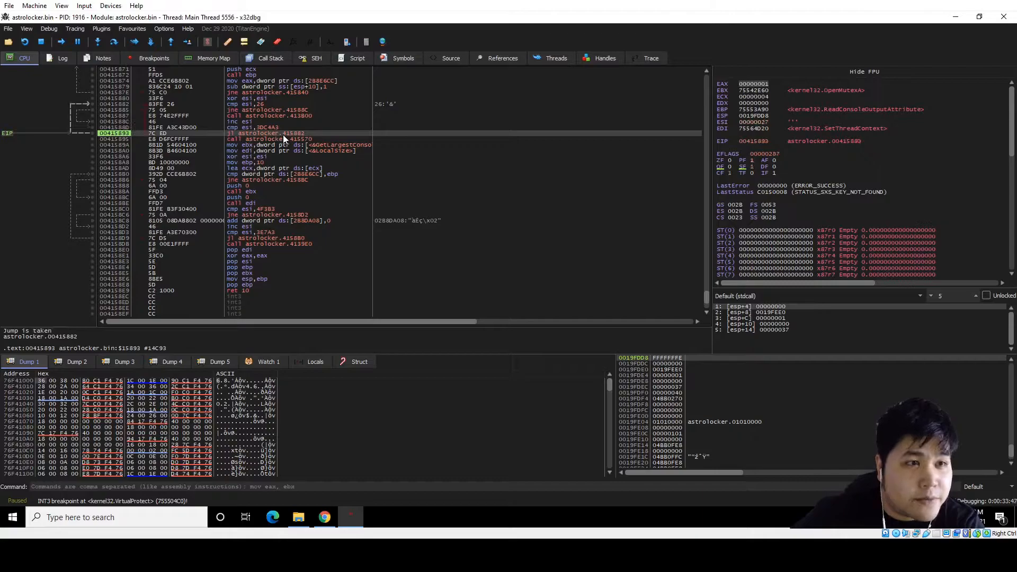
key(F7)
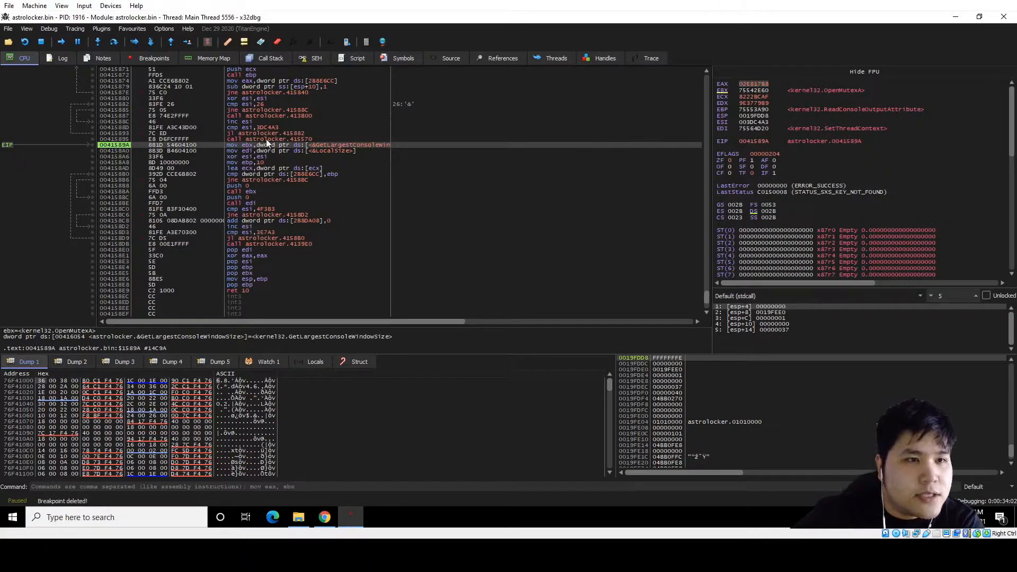
key(F8)
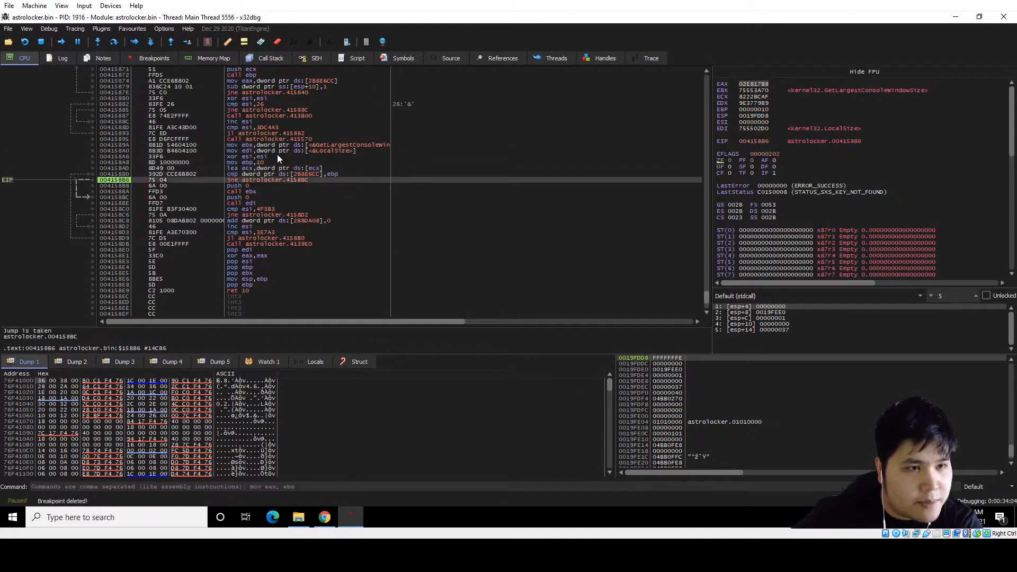
key(F8)
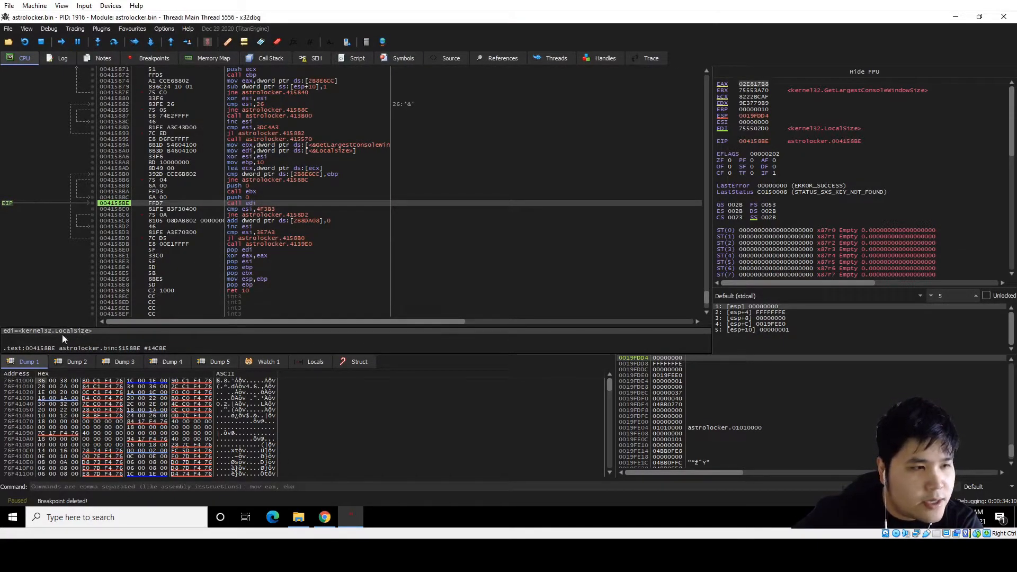
mouse_move(240, 113)
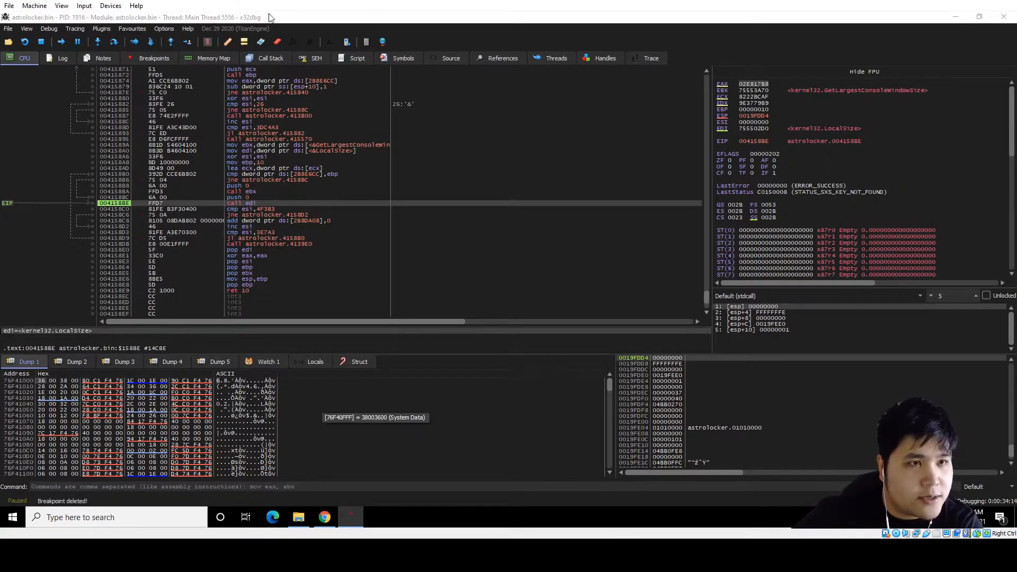
text(localsize)
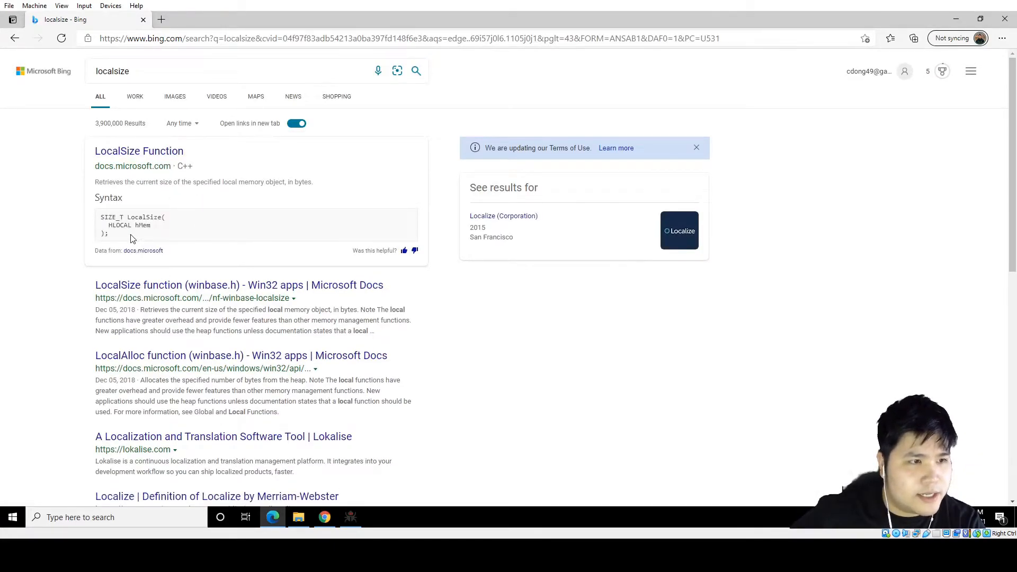
Look up the LocalSize function documentation in the Bing results.
double_click(120, 225)
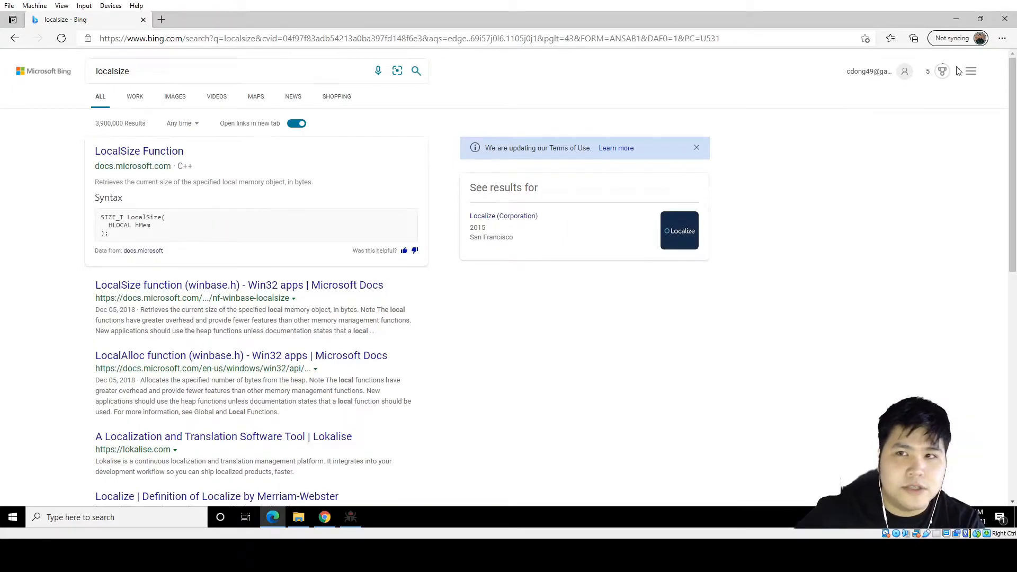
mouse_move(955, 19)
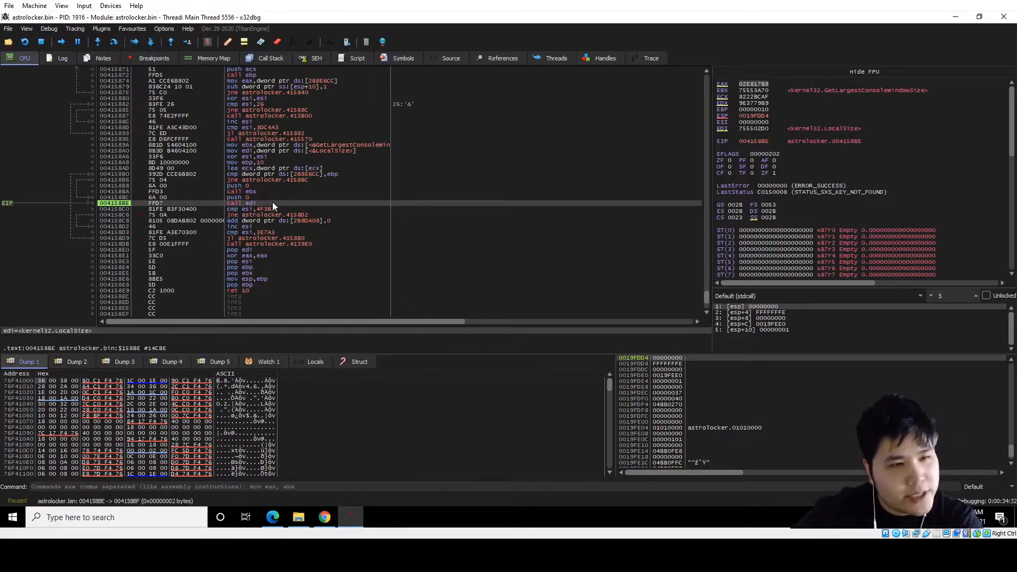
mouse_move(320, 204)
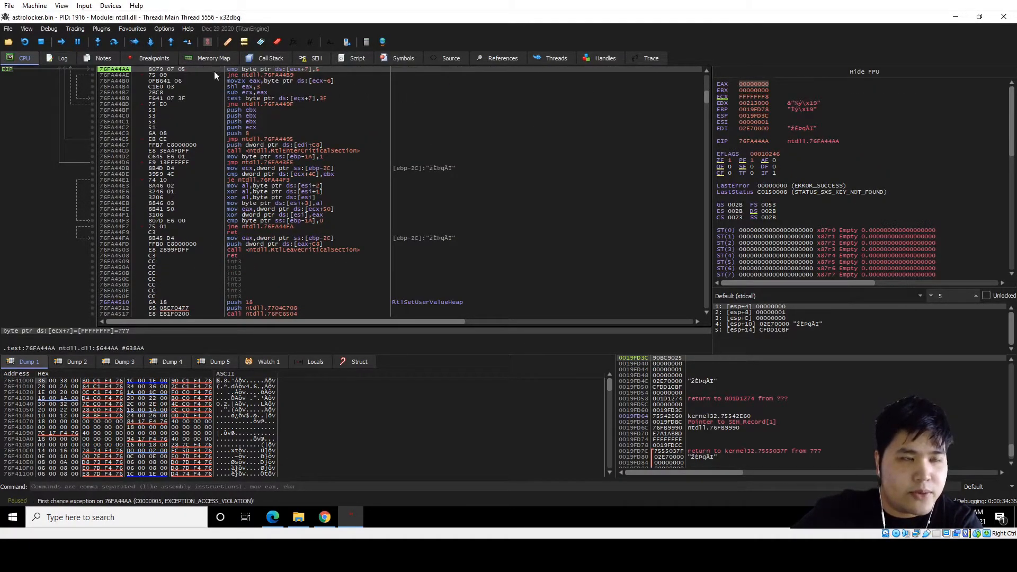
Restart the debuggee after the access violation to get a fresh session.
click(62, 41)
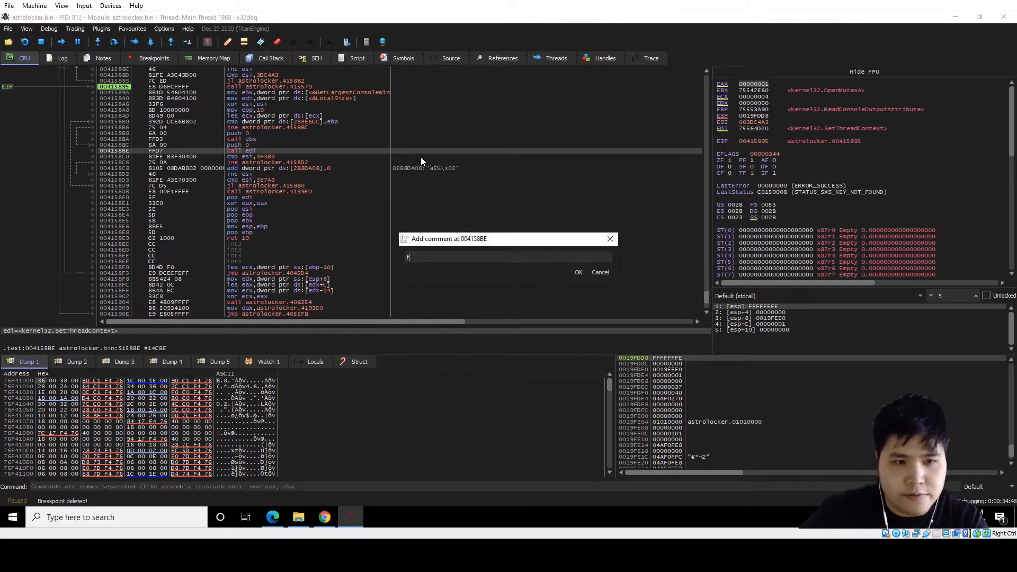
Comment the LocalSize call as failing and step through the stalling loop to its conditional jump.
text(ailing)
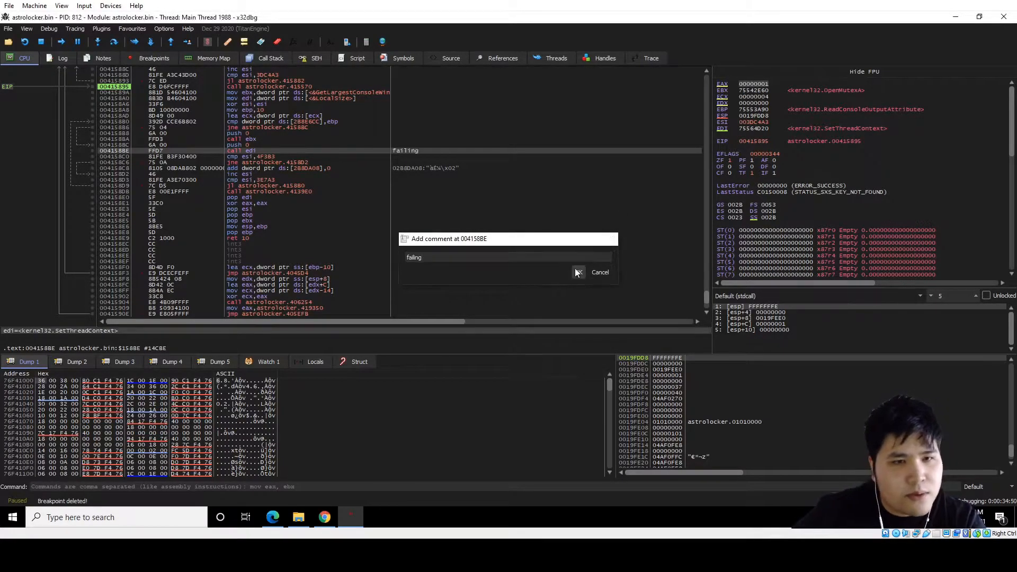
click(576, 272)
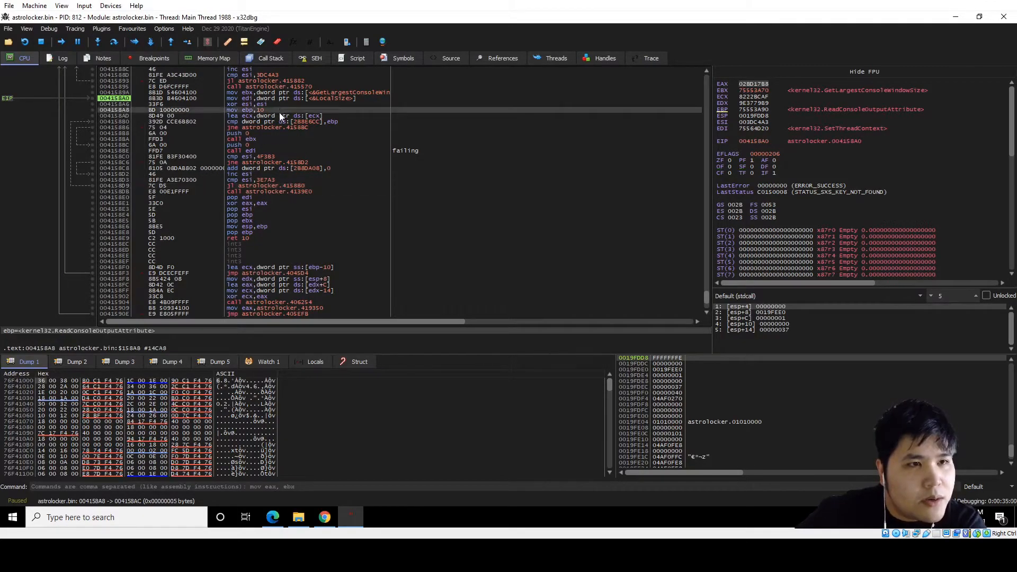
key(F8)
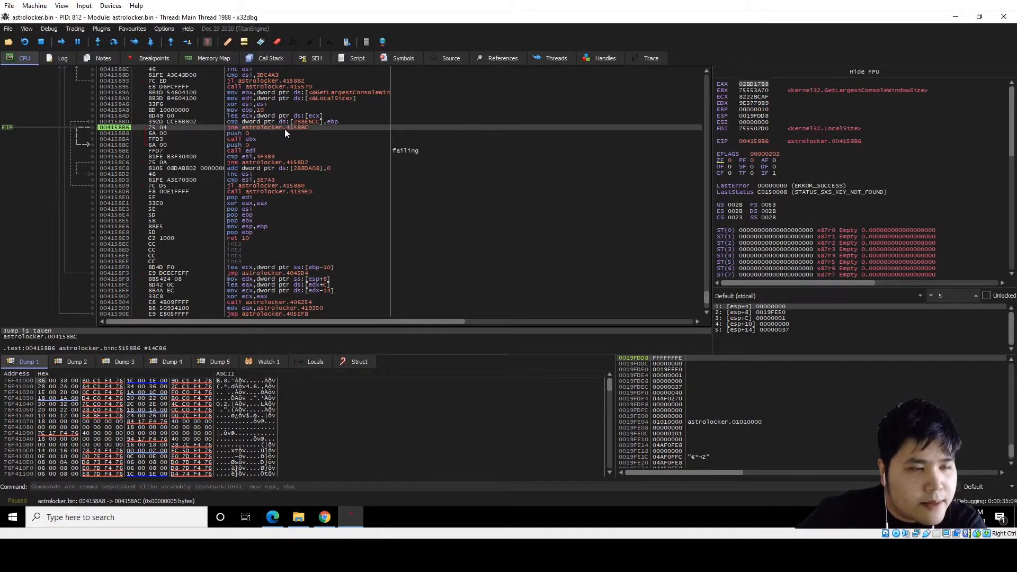
mouse_move(186, 201)
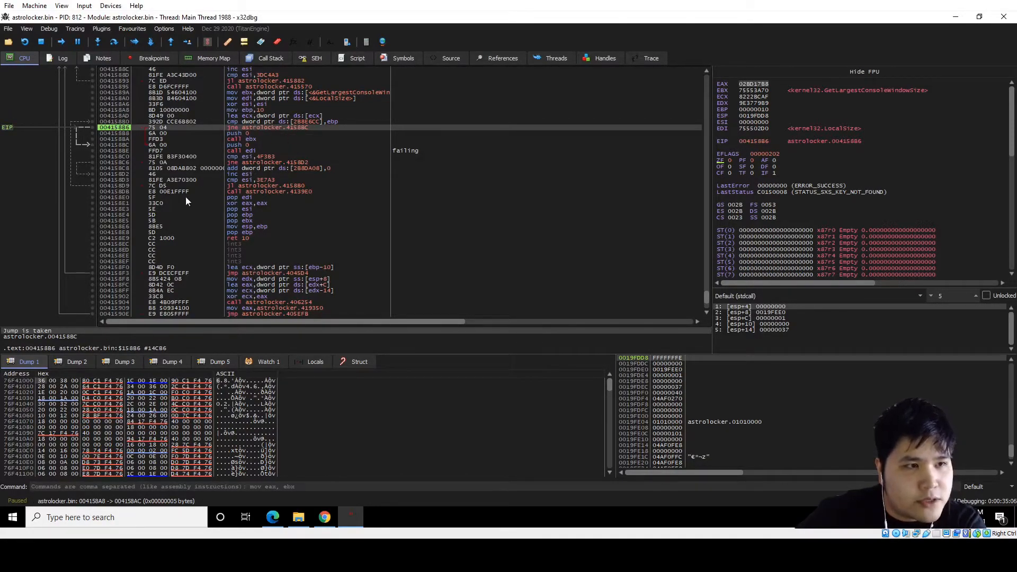
key(f8)
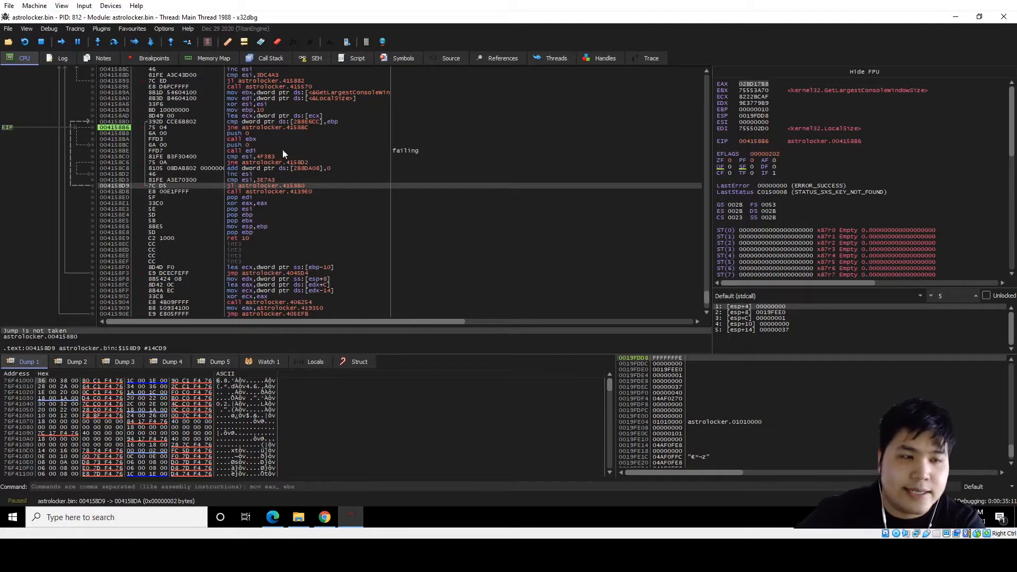
key(F7)
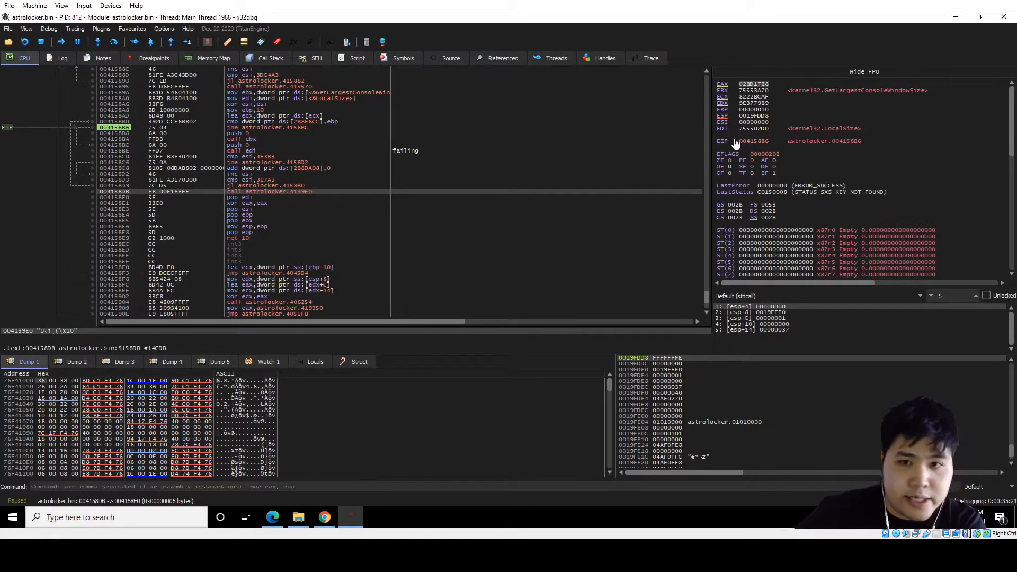
Modify EIP to 004158E9 past the anti-debug loop and resume execution to the next breakpoint.
right_click(752, 141)
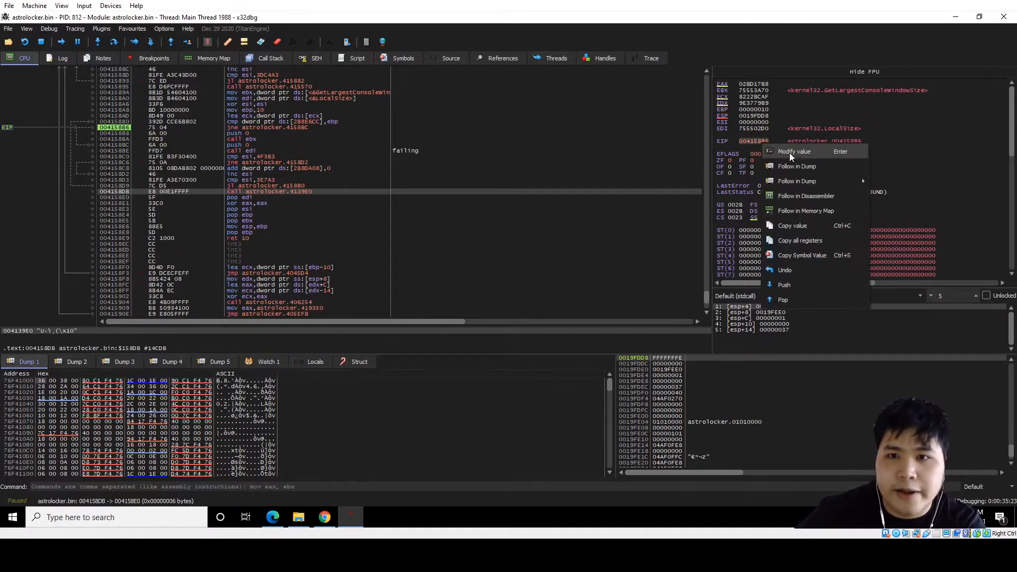
click(793, 152)
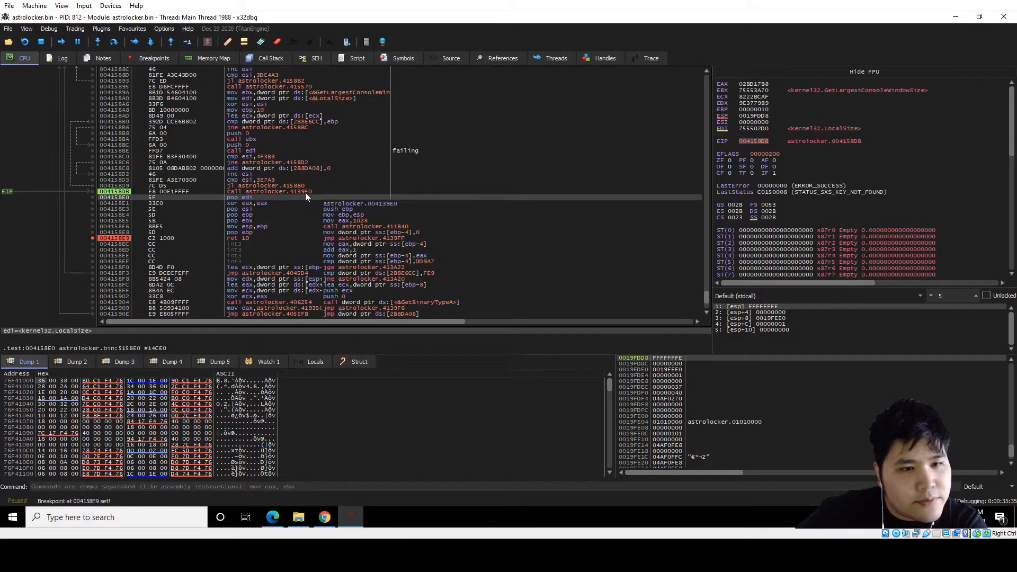
key(F7)
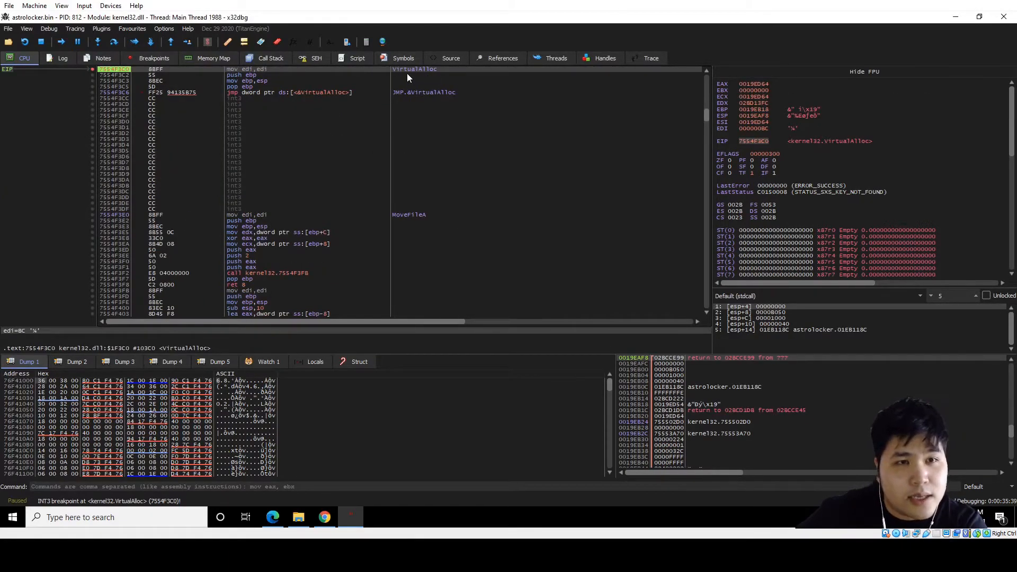
mouse_move(769, 406)
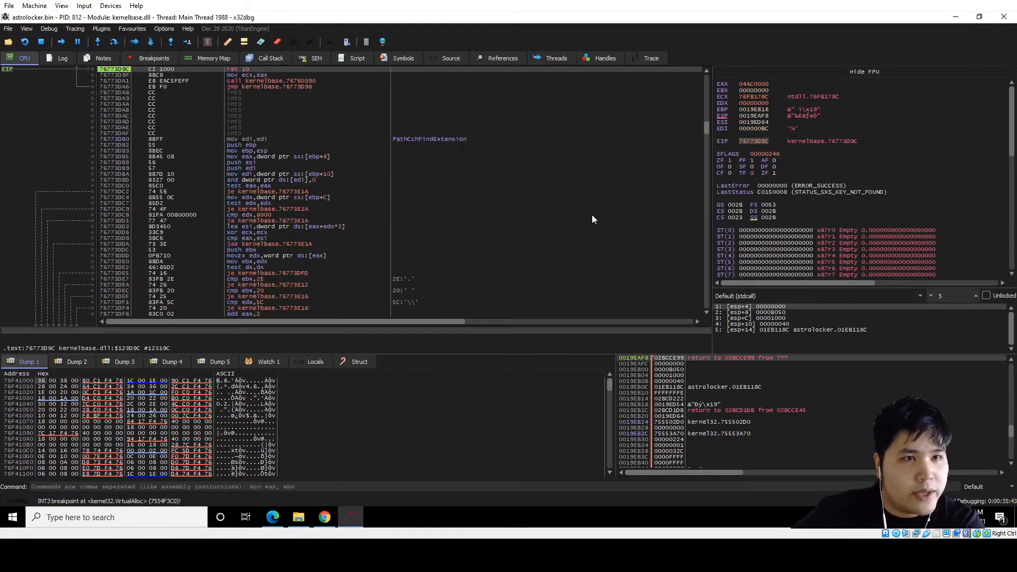
Follow the first VirtualAlloc return address in EAX into the dump and scan the new block.
right_click(749, 83)
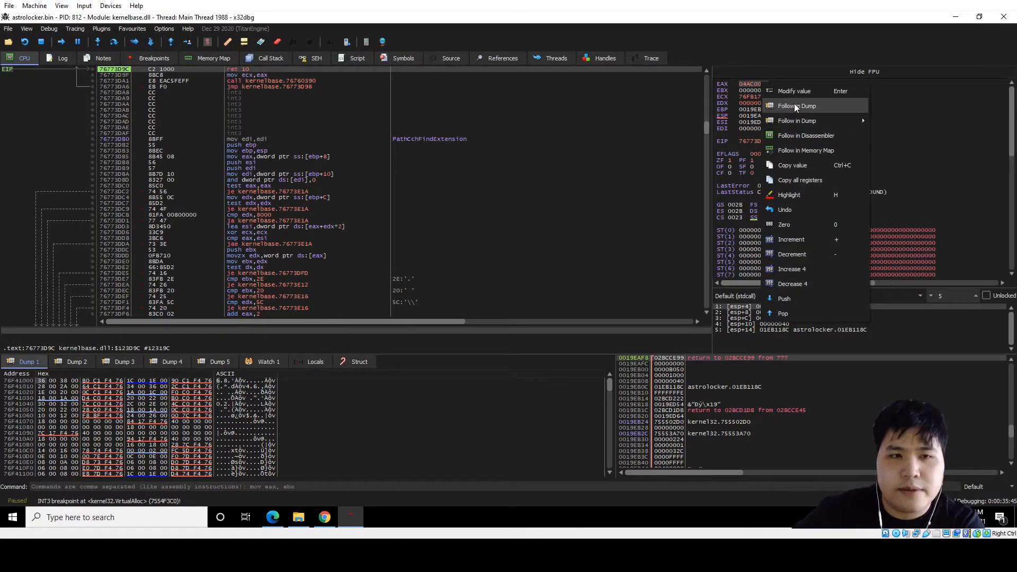
click(797, 104)
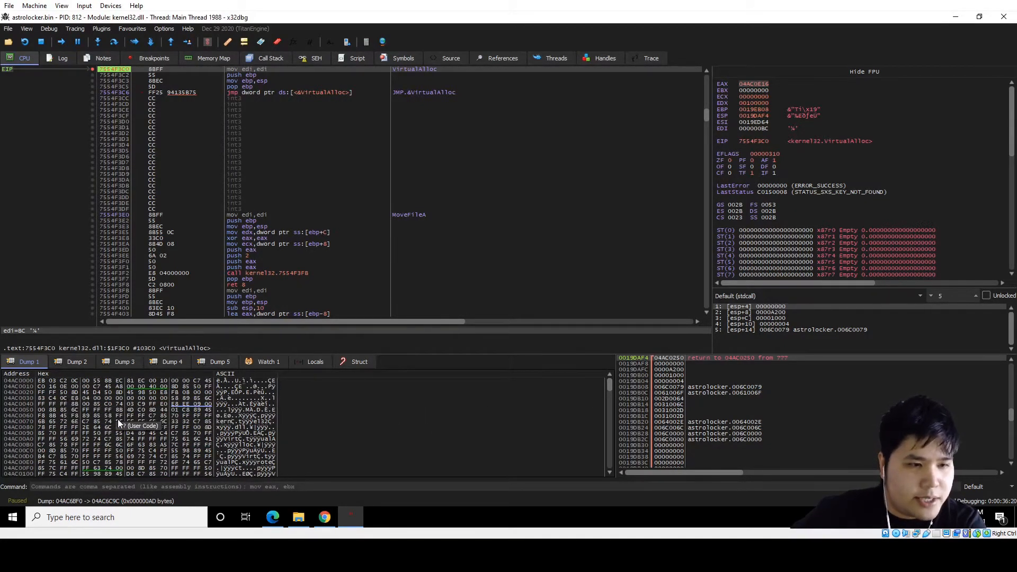
scroll(down, 3)
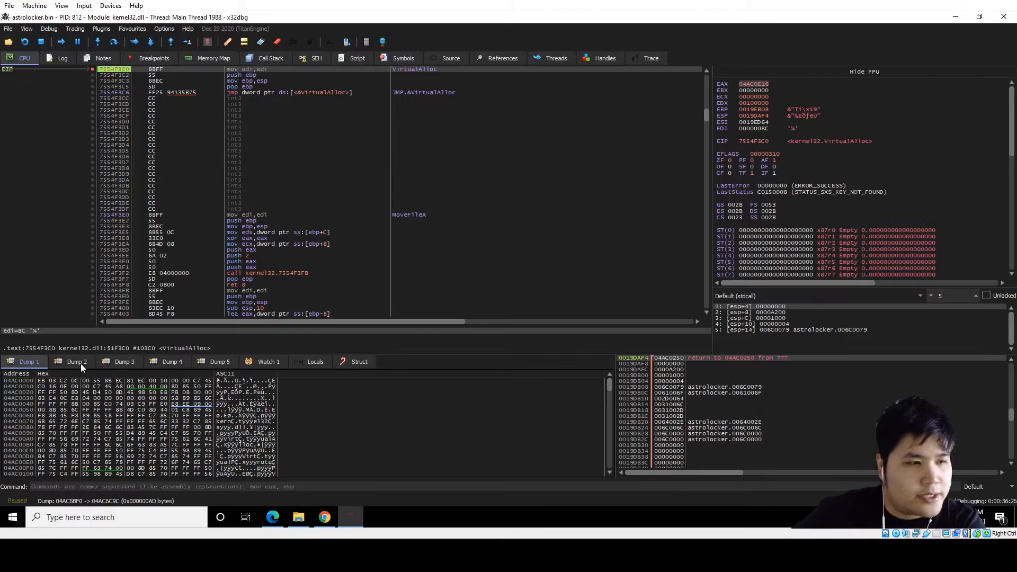
mouse_move(560, 129)
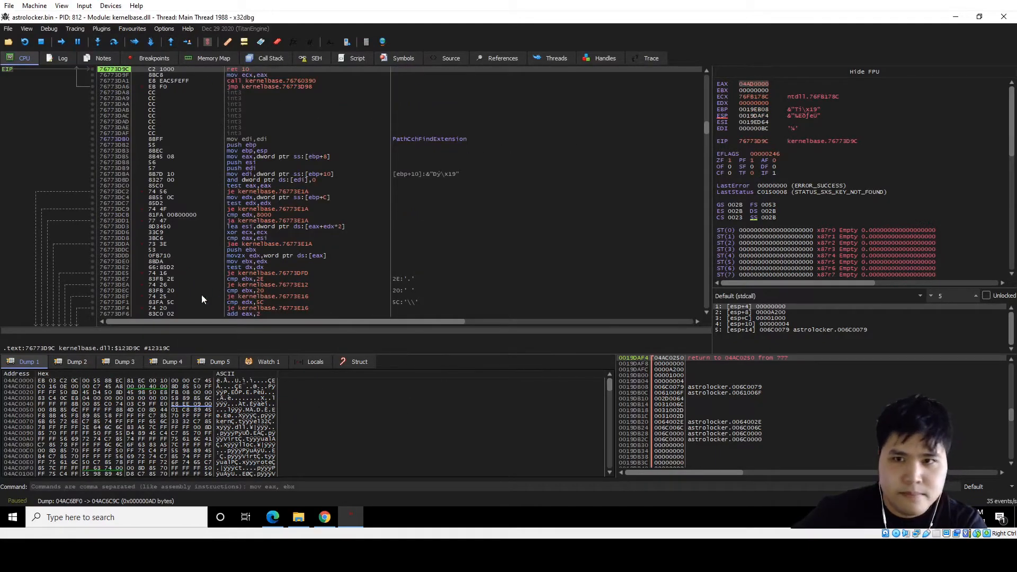
Follow the second allocated address into Dump 2, revealing the freshly written MZ image at 04AD0000.
right_click(739, 116)
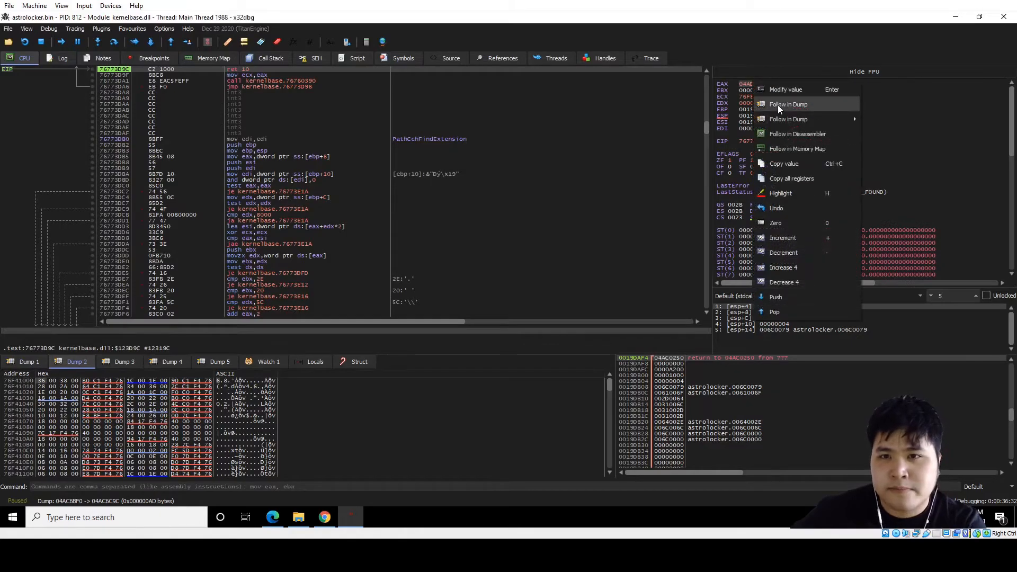
click(787, 104)
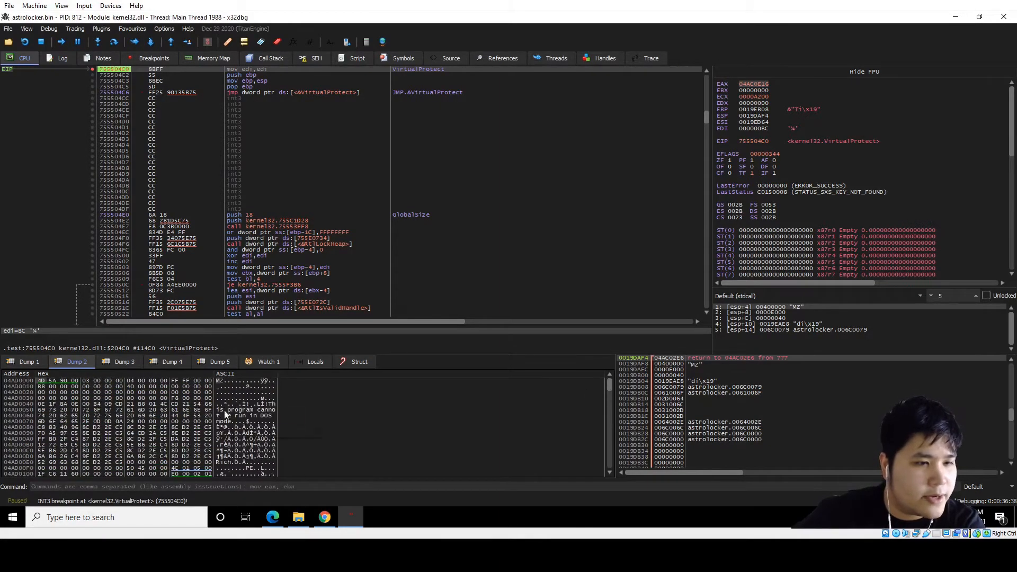
scroll(down, 3)
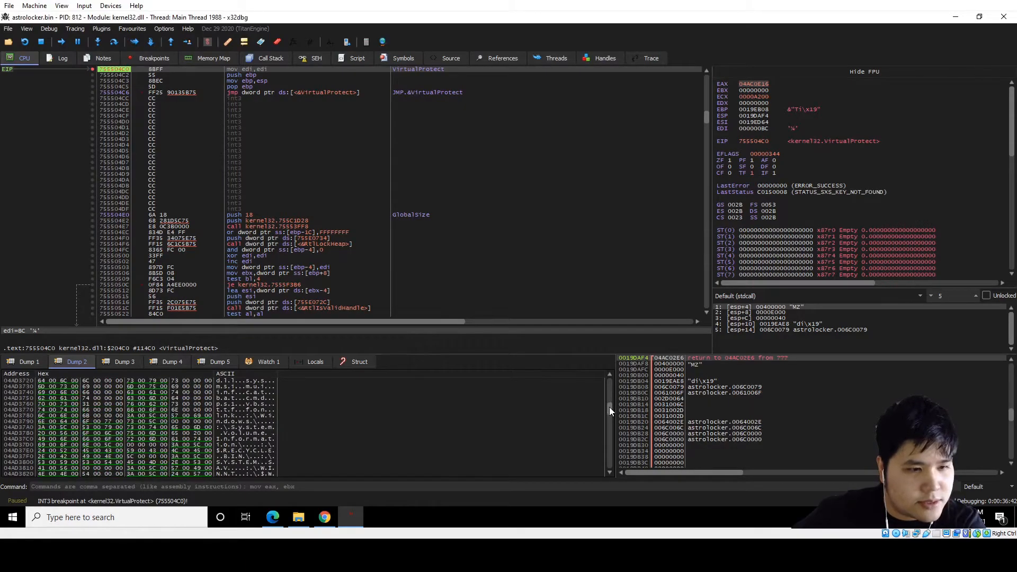
scroll(down, 3)
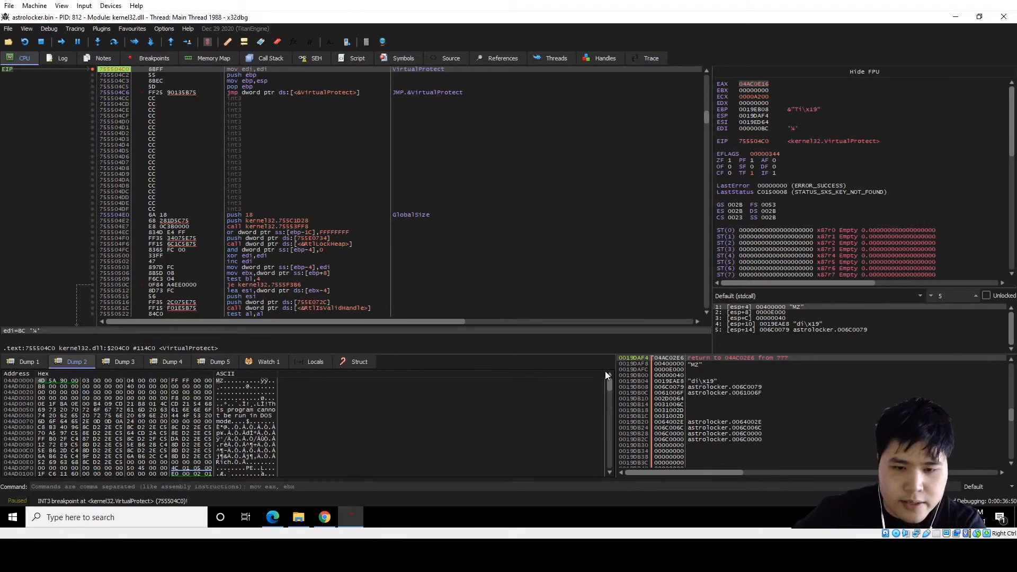
mouse_move(361, 421)
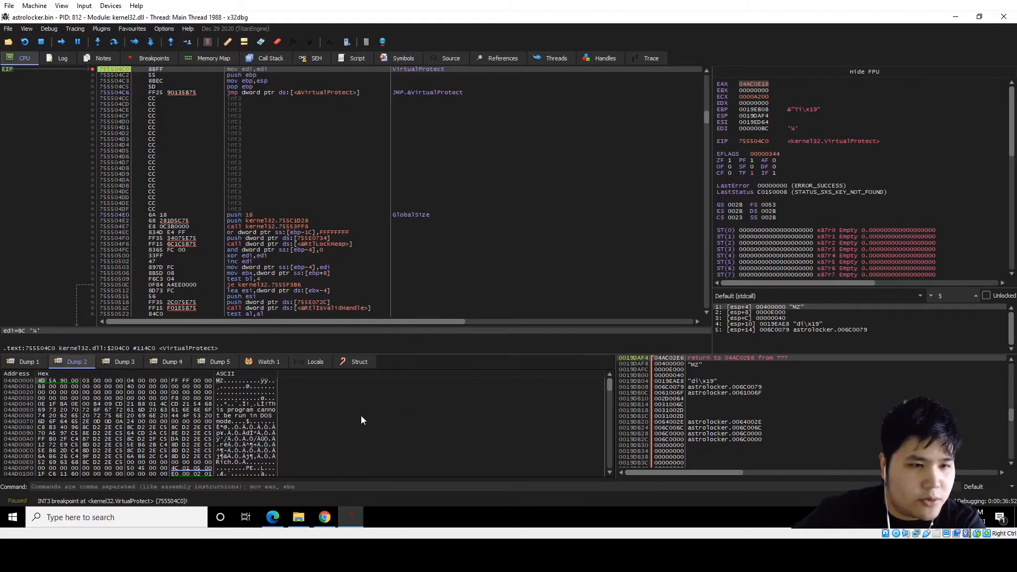
mouse_move(326, 407)
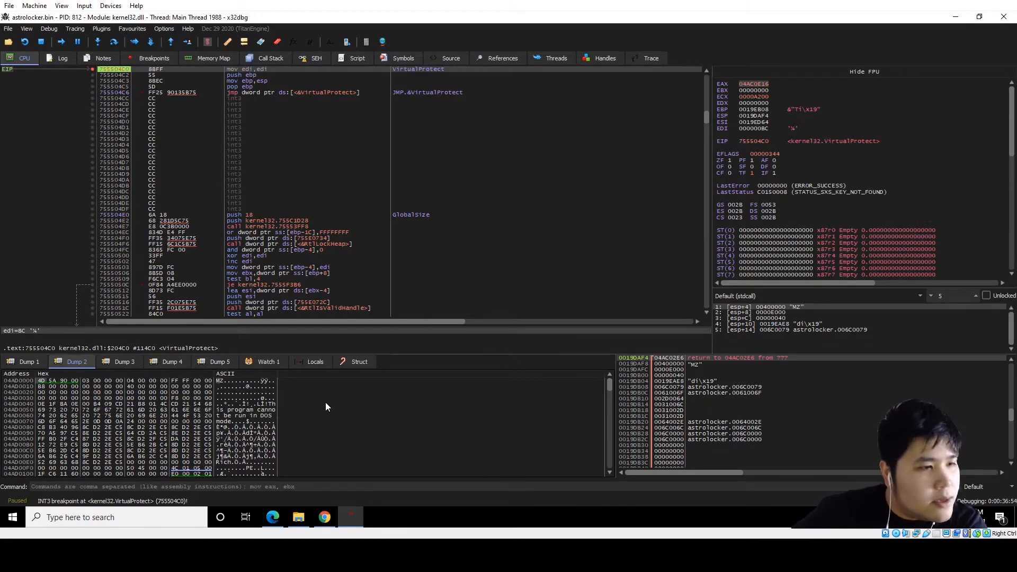
Locate the MZ payload's region in the Memory Map and dump it to unpacked_astro.bin.
right_click(326, 407)
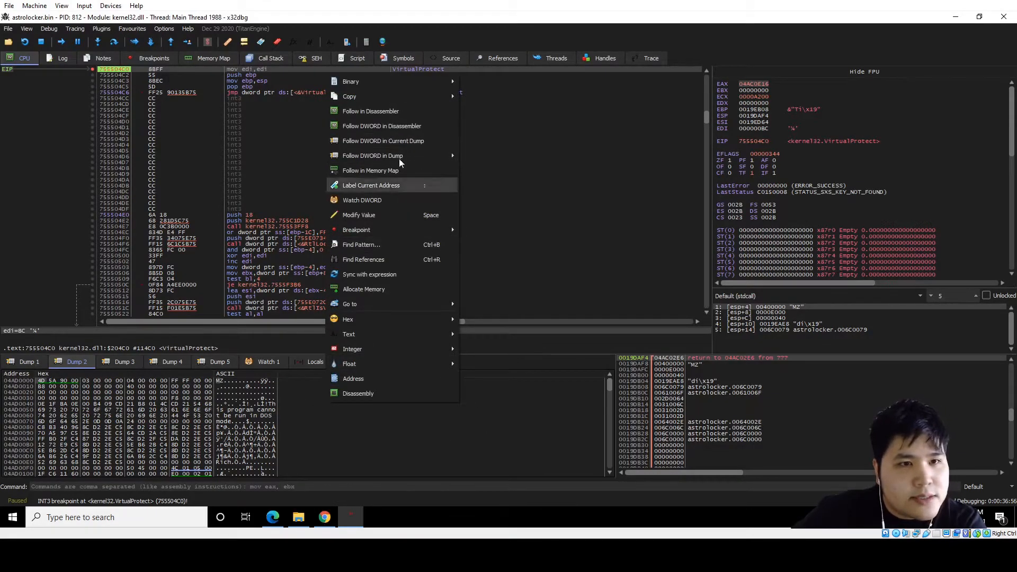
click(212, 58)
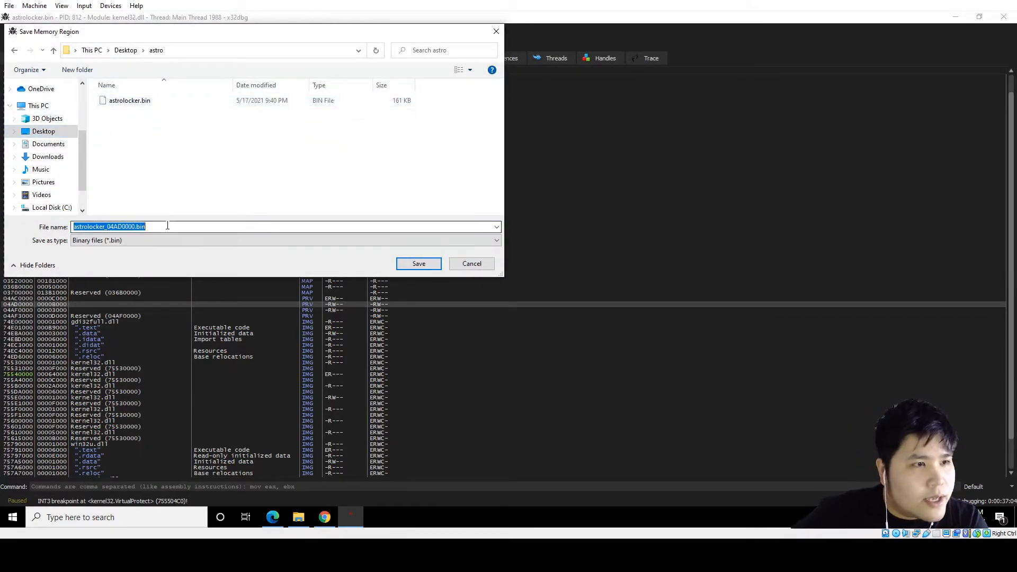
text(UN)
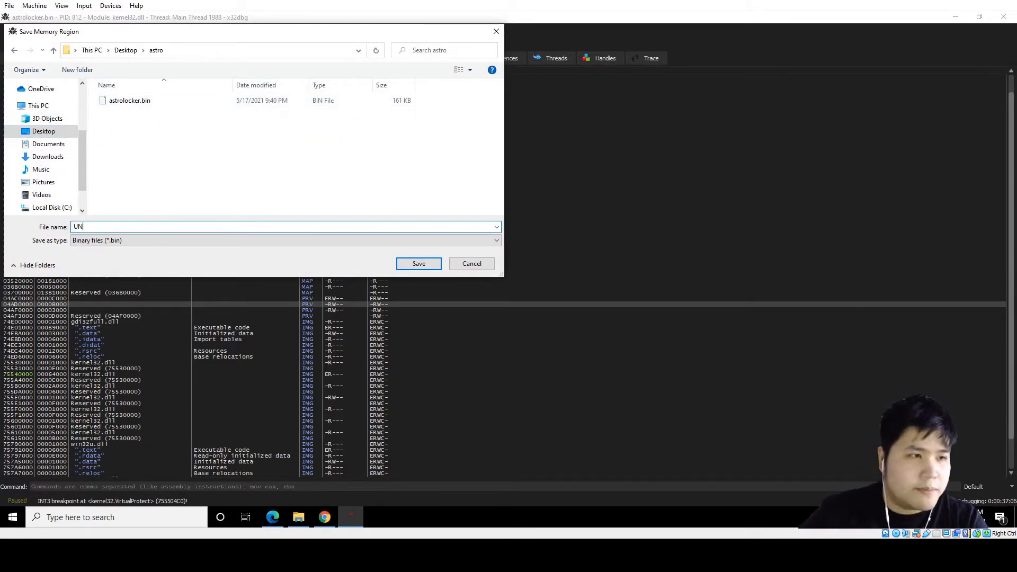
text(unpack)
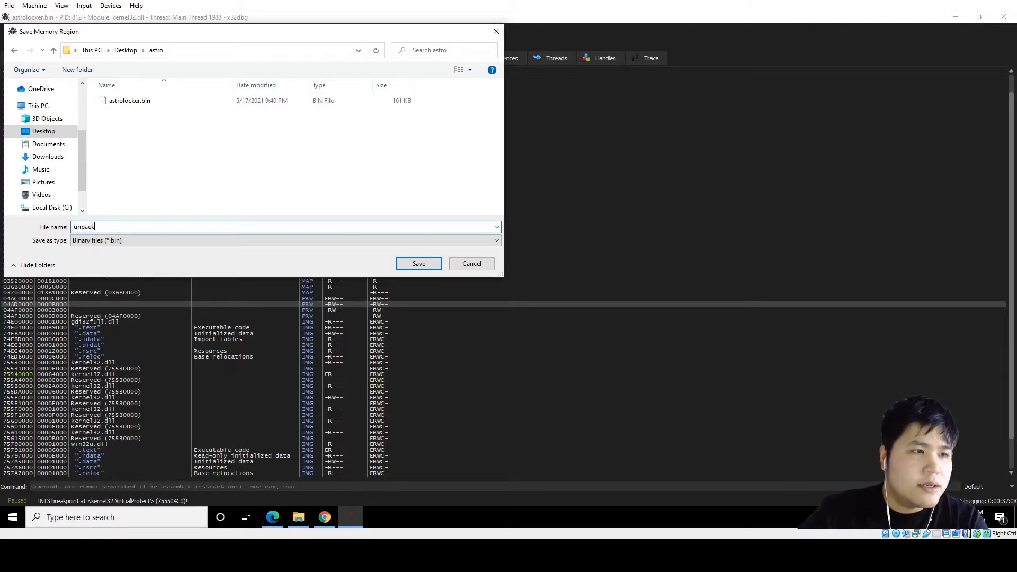
click(417, 264)
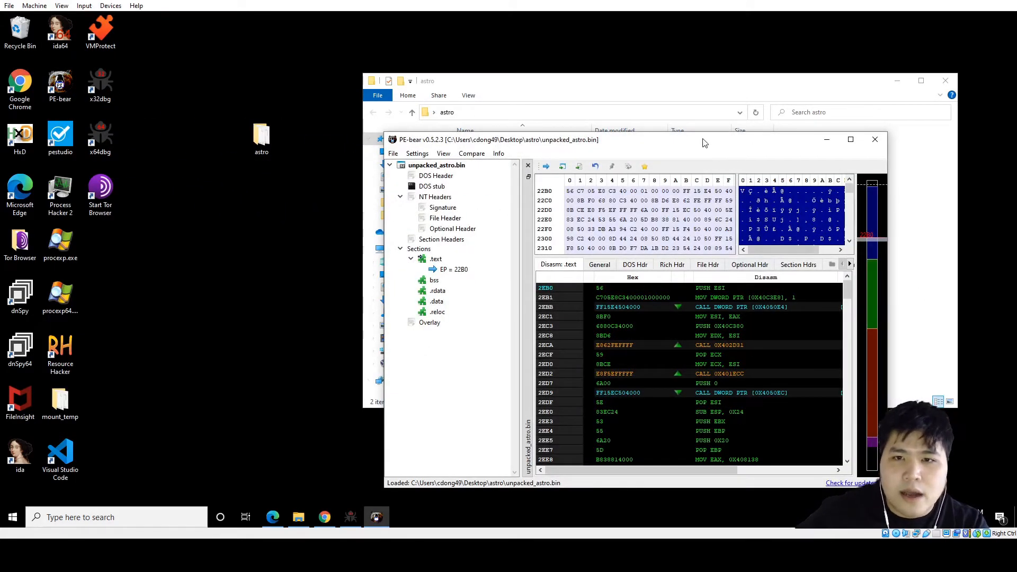
Reposition PE-bear and review the dump's Section Hdrs and Imports lists.
drag(706, 140, 524, 121)
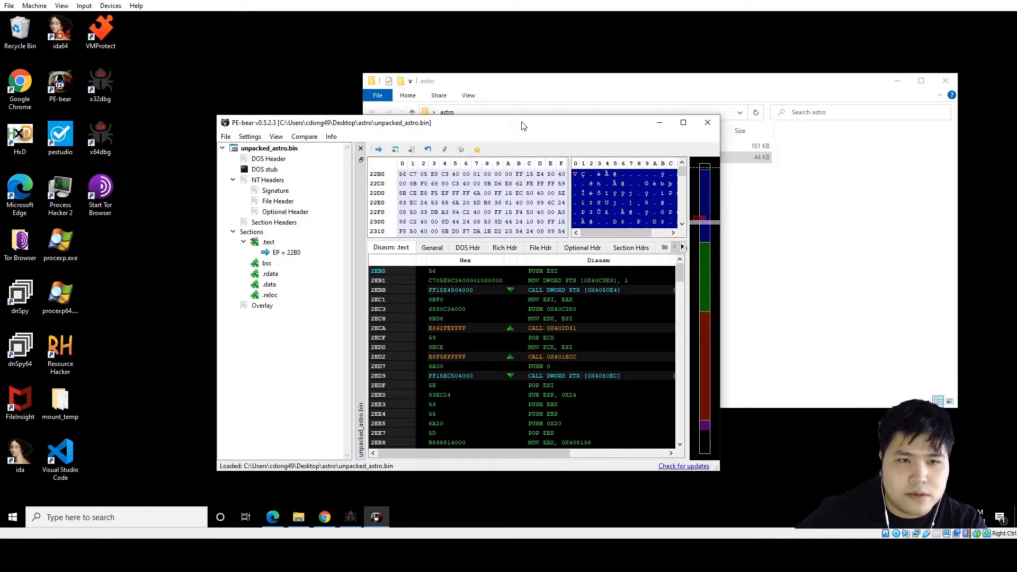
click(628, 234)
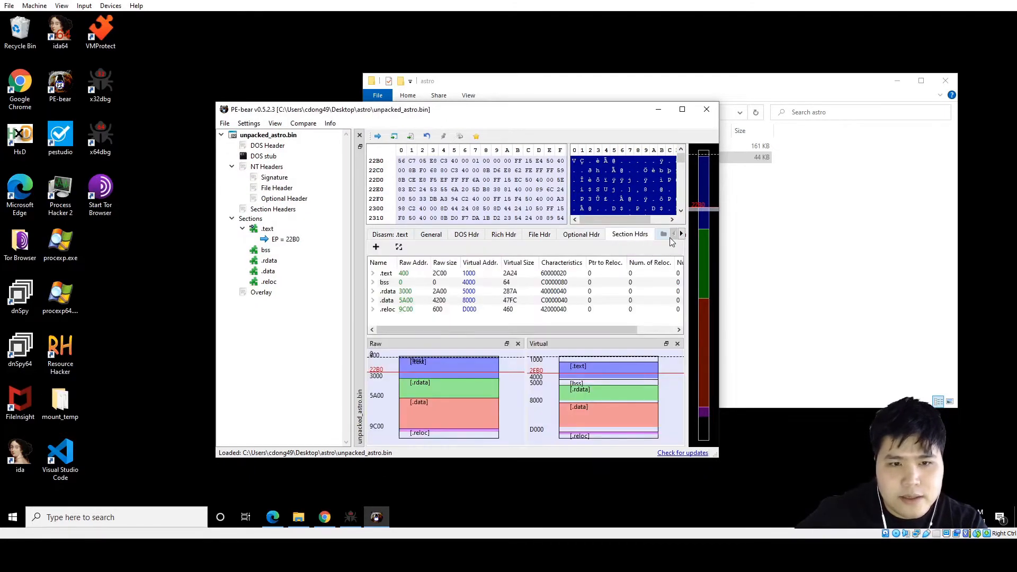
click(650, 234)
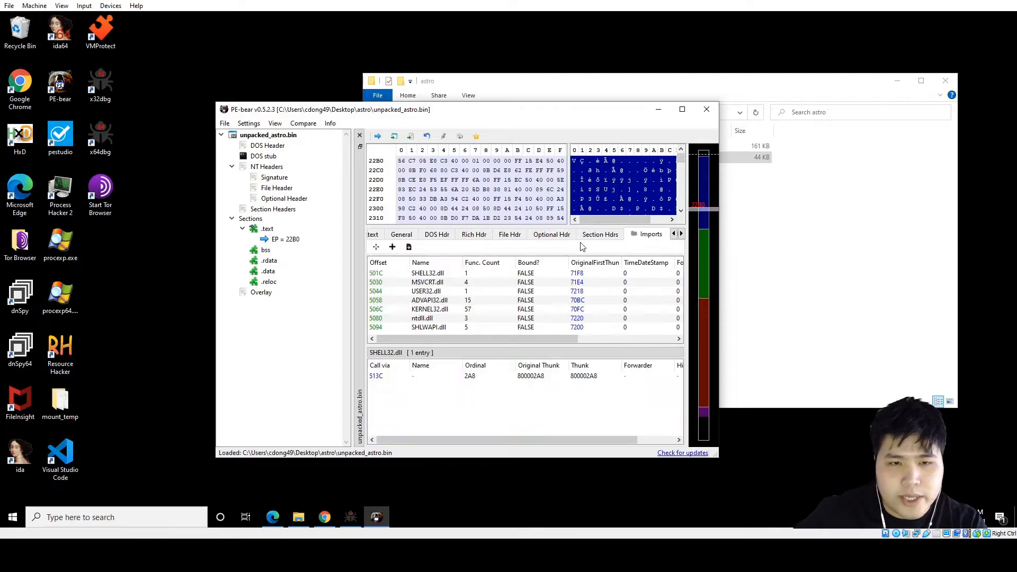
Inspect the functions imported from ADVAPI32.dll and USER32.dll, then close PE-bear.
click(429, 300)
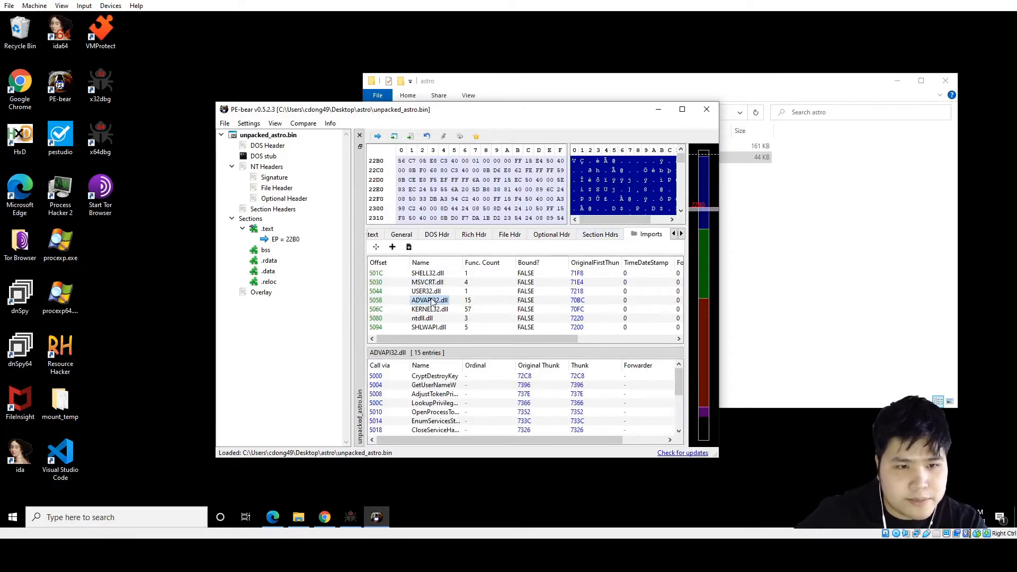
click(426, 290)
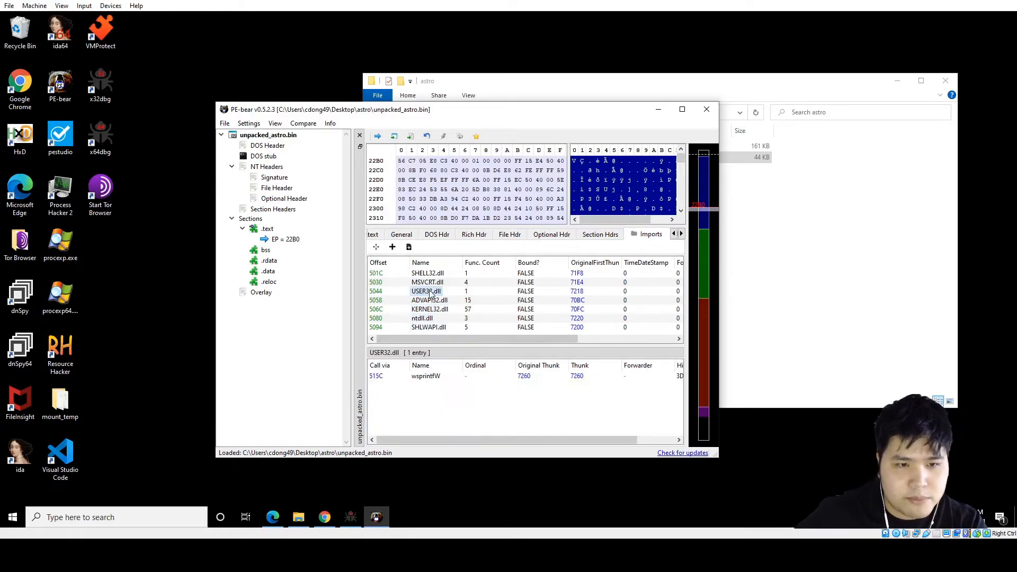
click(597, 235)
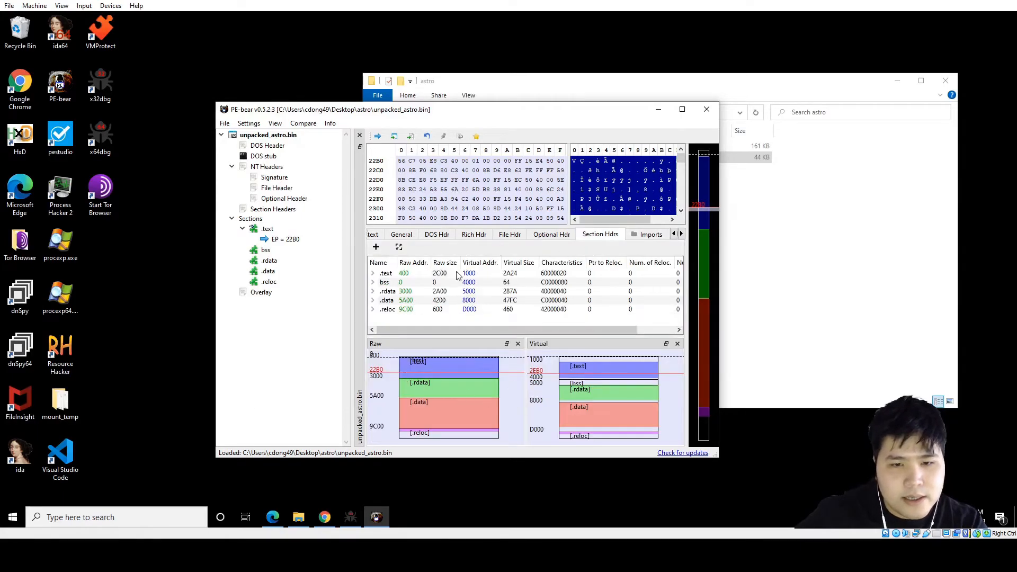
click(597, 235)
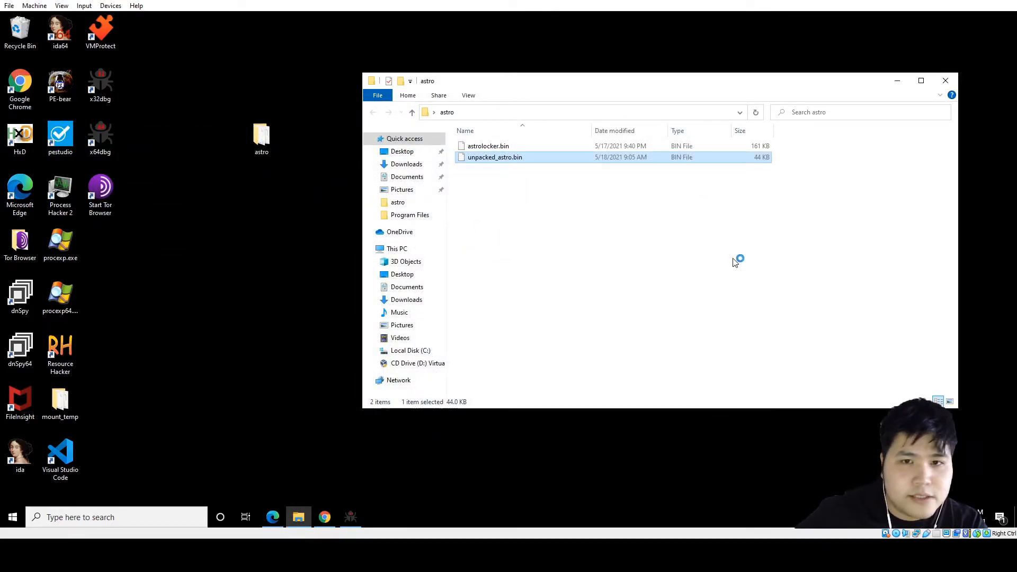
Load unpacked_astro.bin in pestudio and view its strings node.
double_click(494, 157)
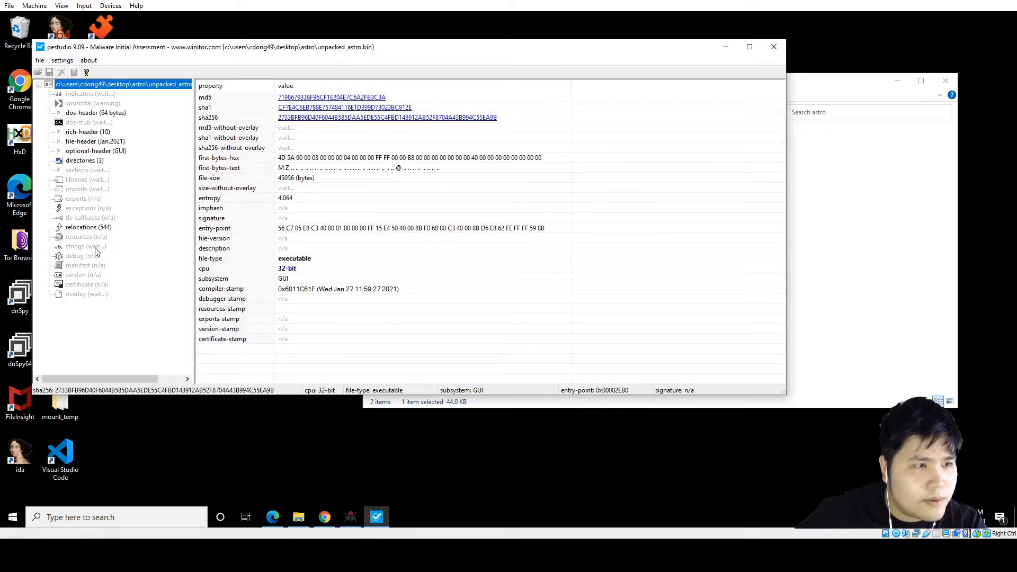
click(76, 247)
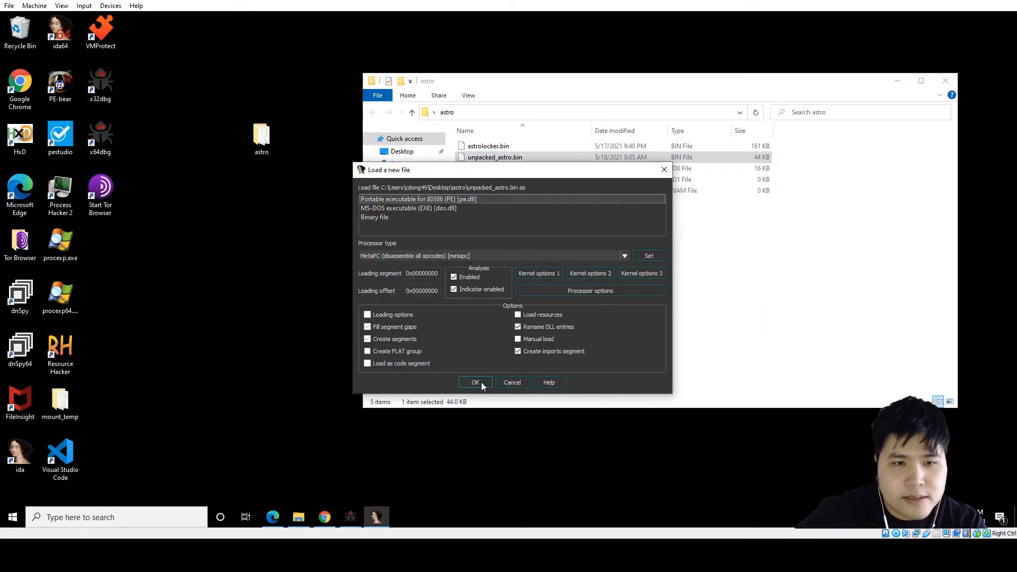
Load the dump as a Portable executable, read the flag-parsing pseudocode, and return to the astro folder.
click(474, 382)
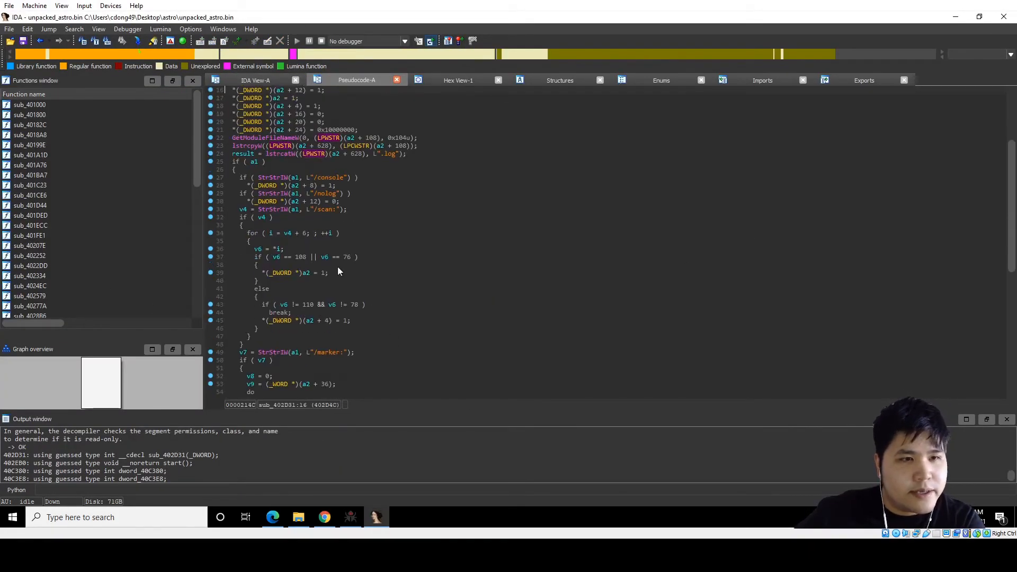
scroll(down, 3)
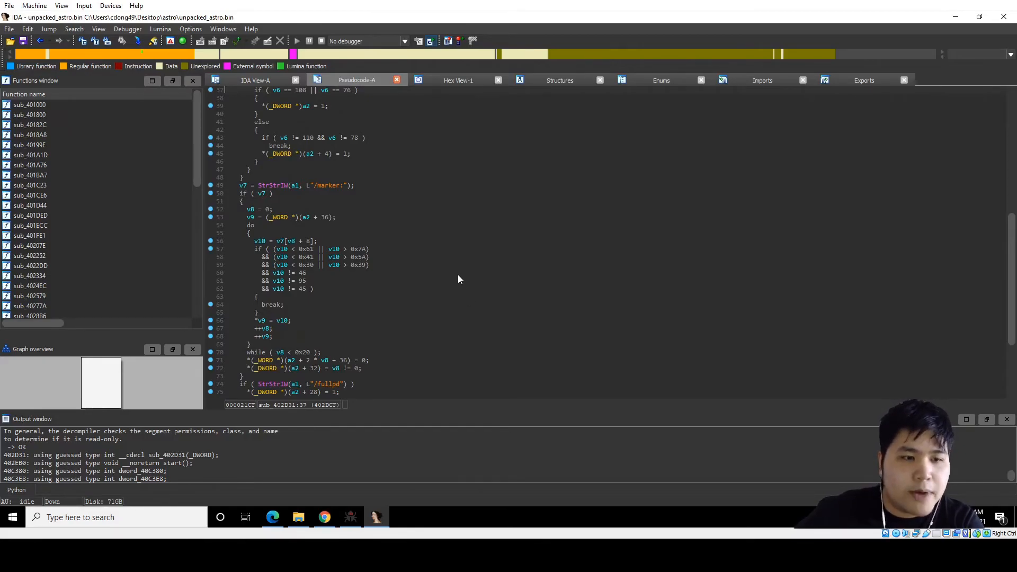
click(298, 517)
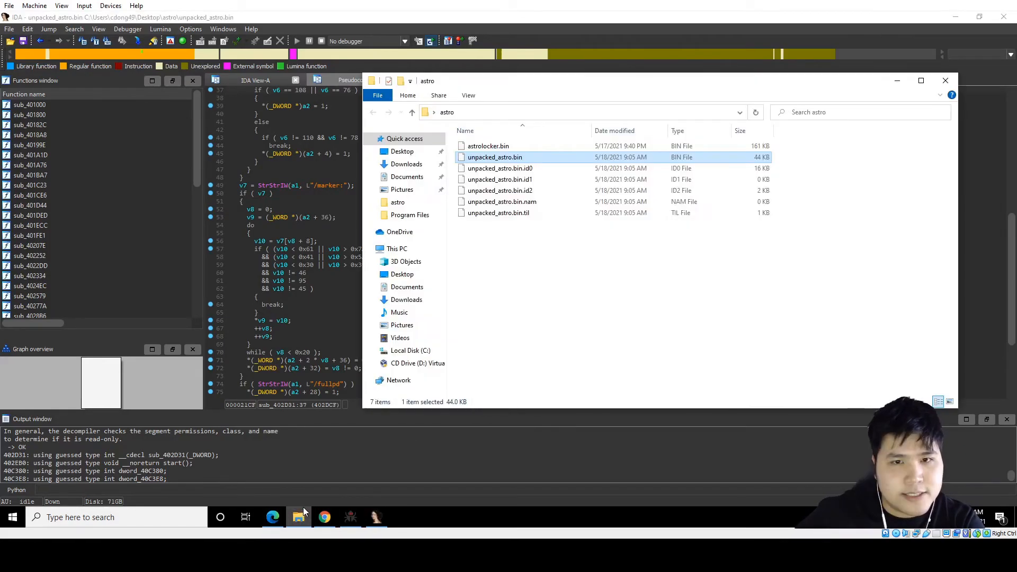